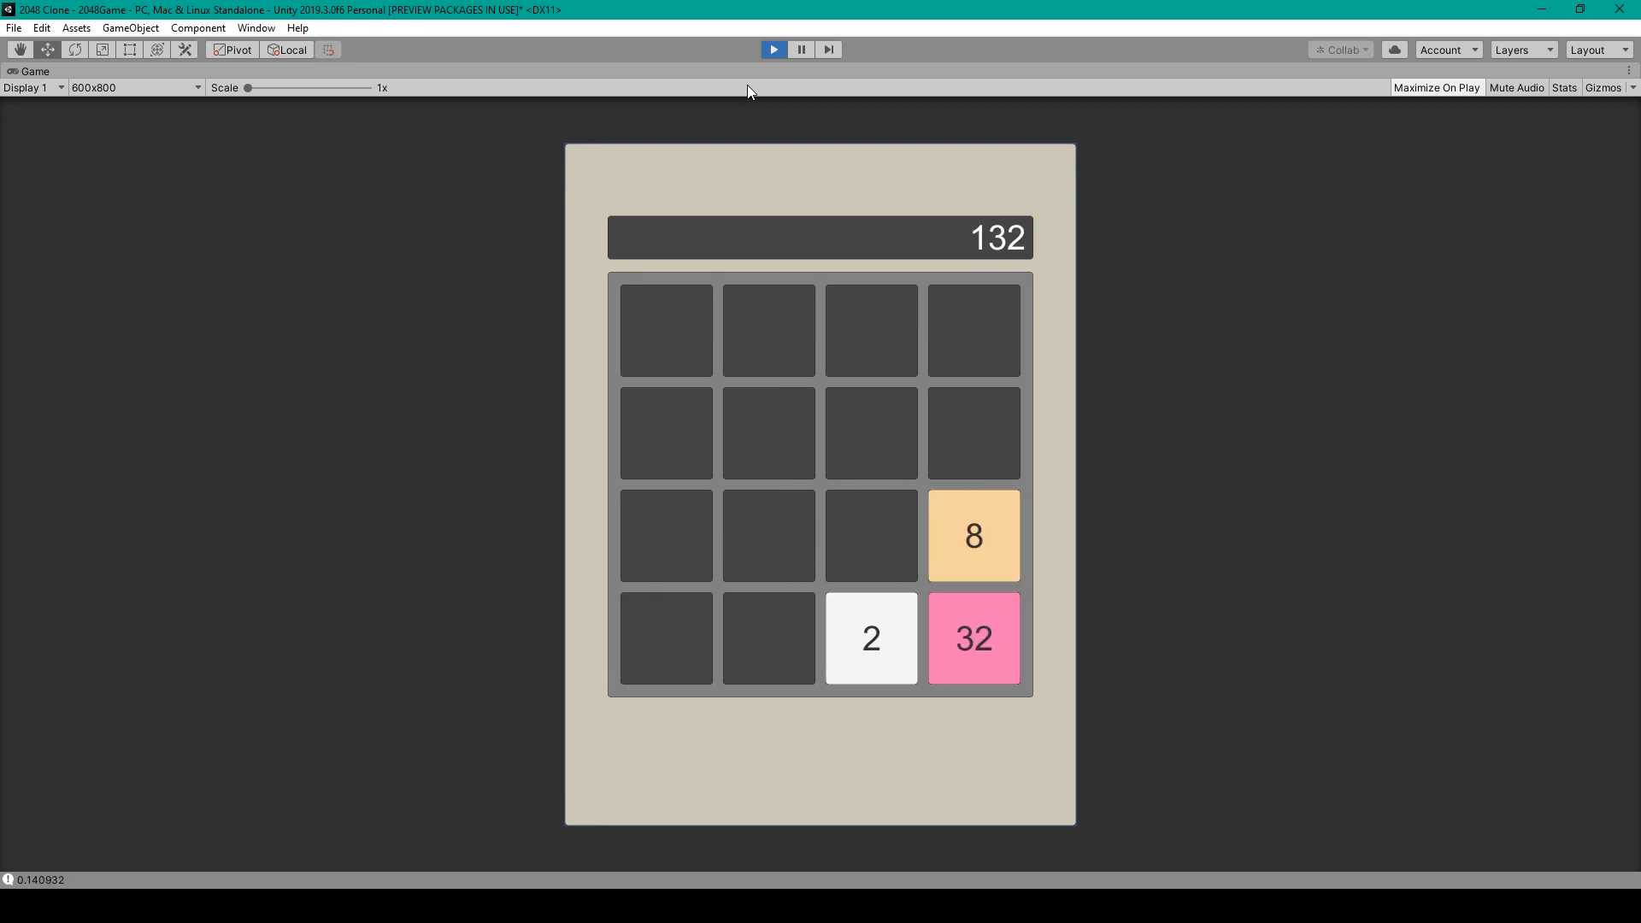
# Step: Slide tiles left and down three times, merging matching numbers up to a score of 1128
pyautogui.press('Left')
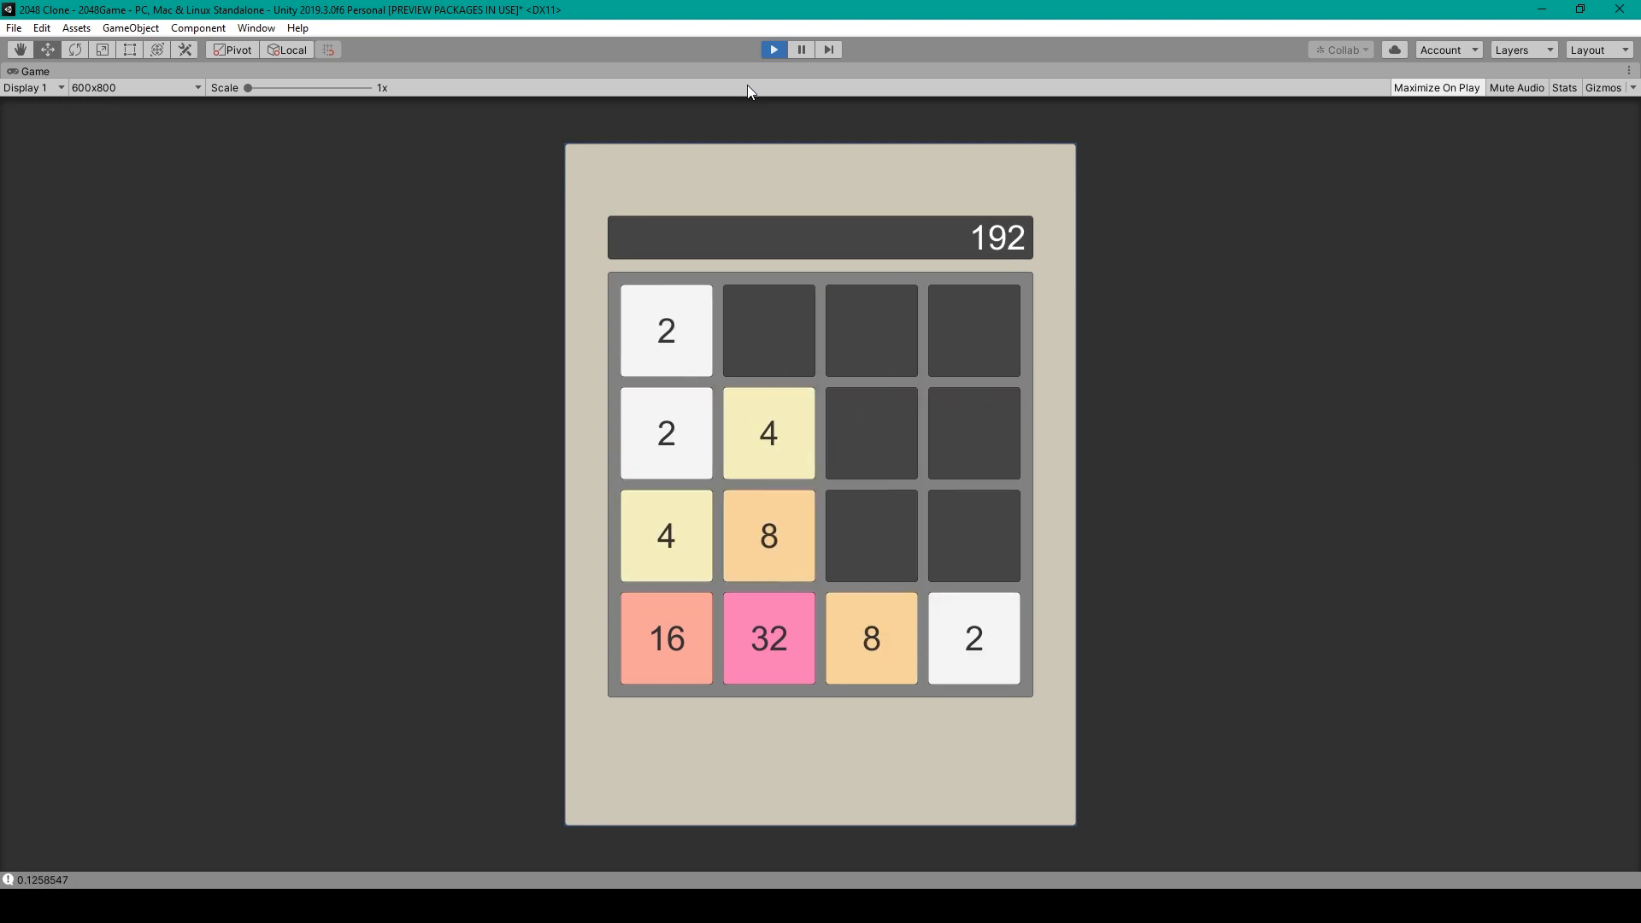
pyautogui.press('Down')
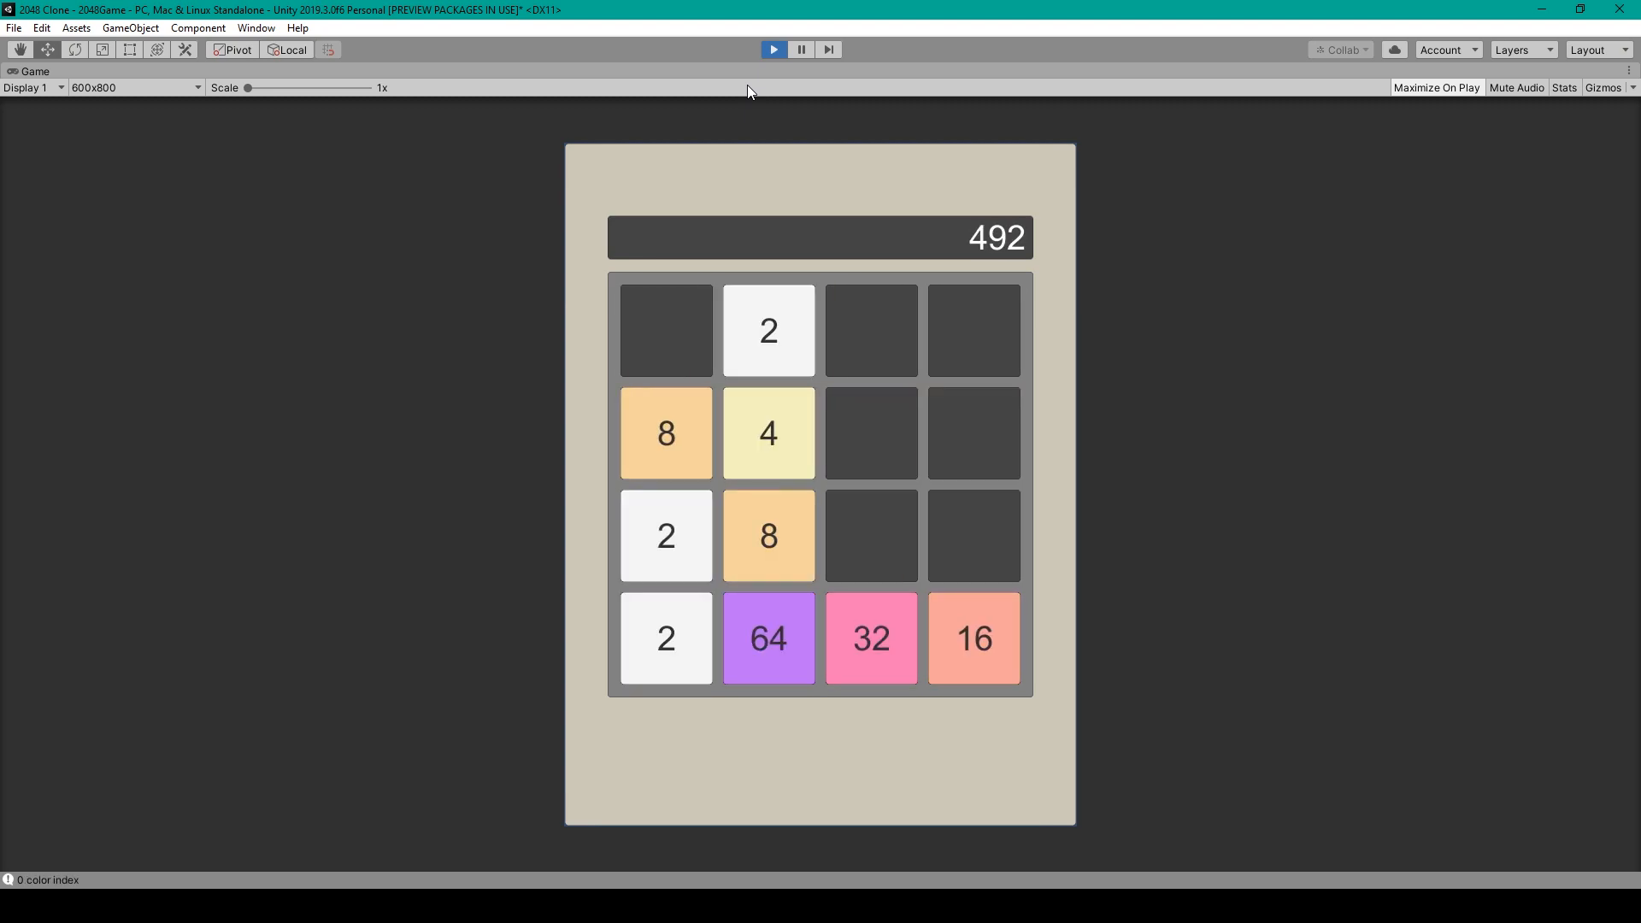
pyautogui.press('Down')
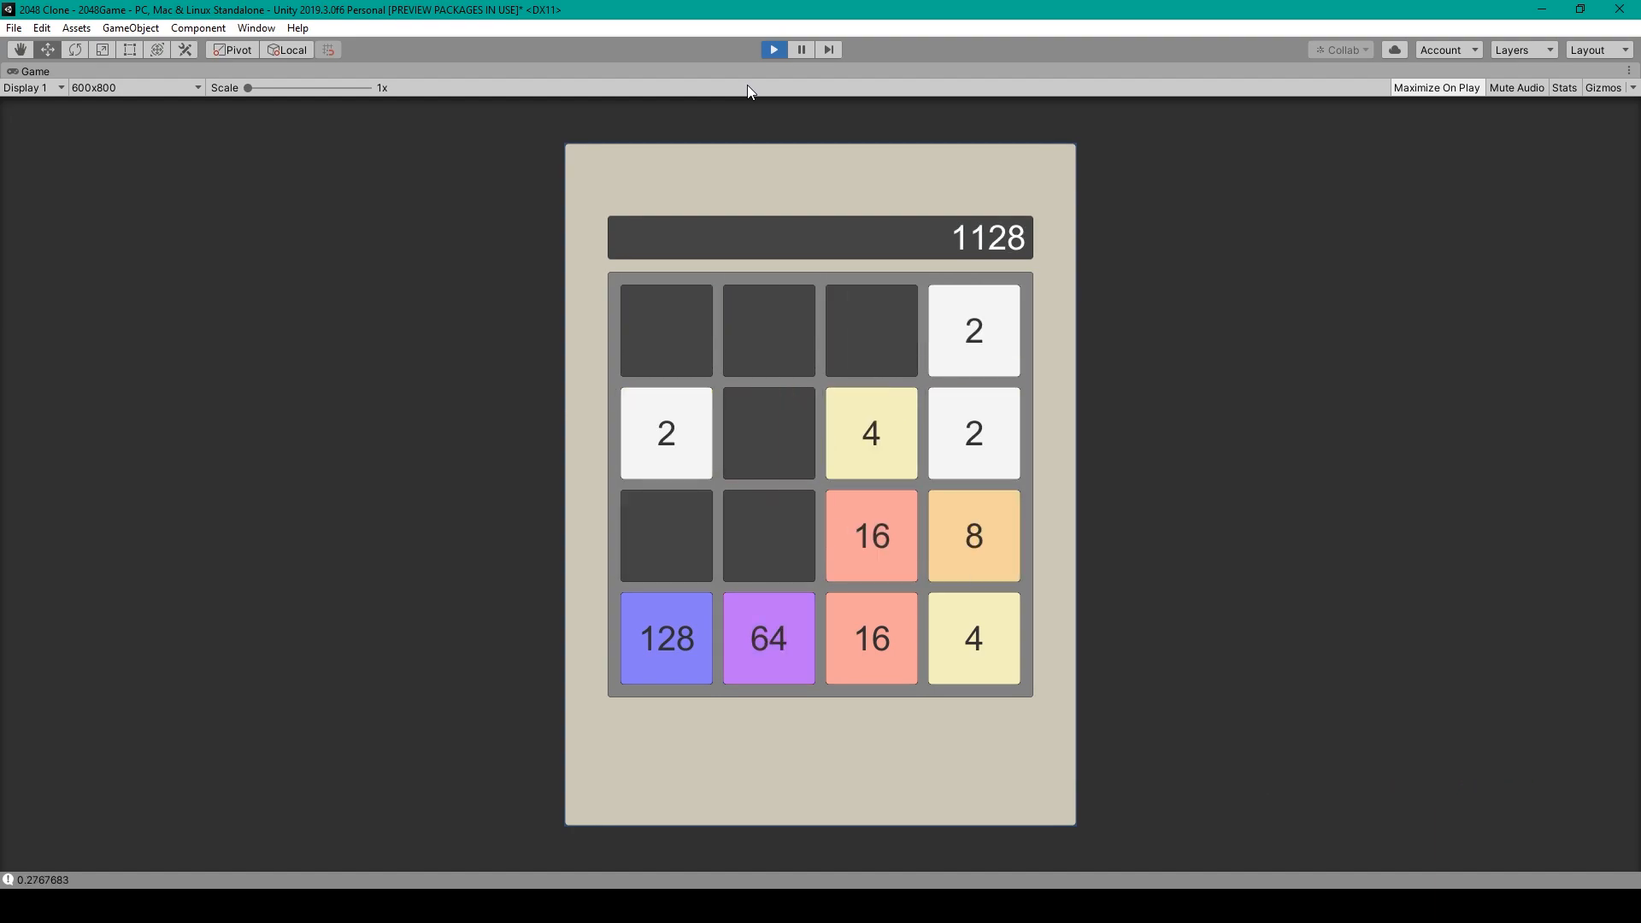
pyautogui.press('Down')
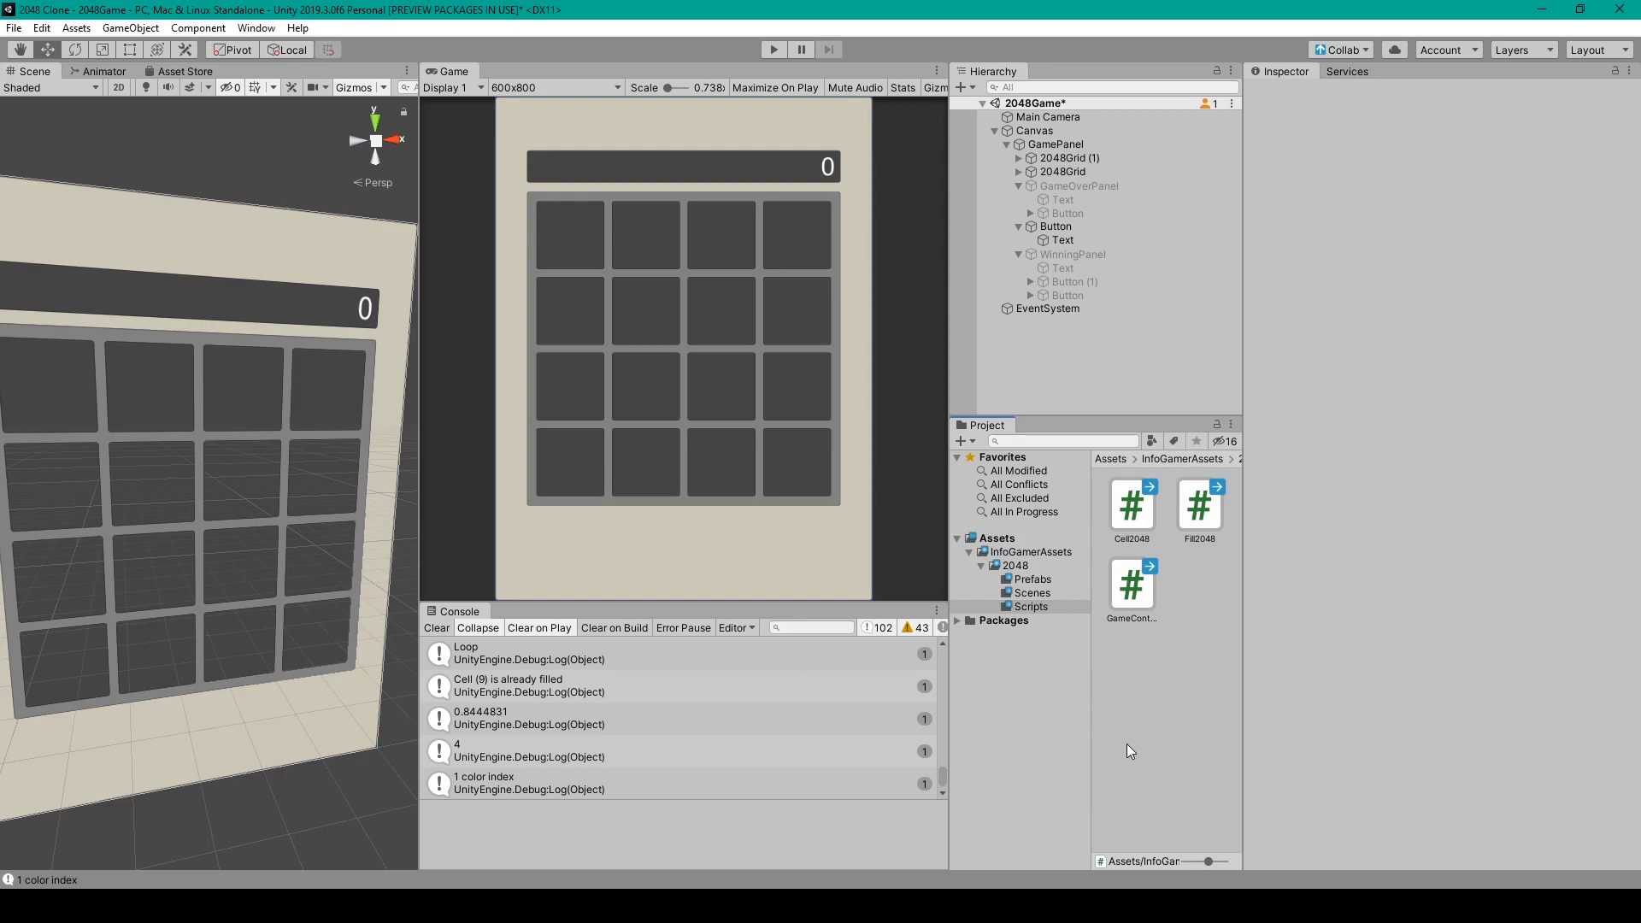
pyautogui.moveTo(1142, 630)
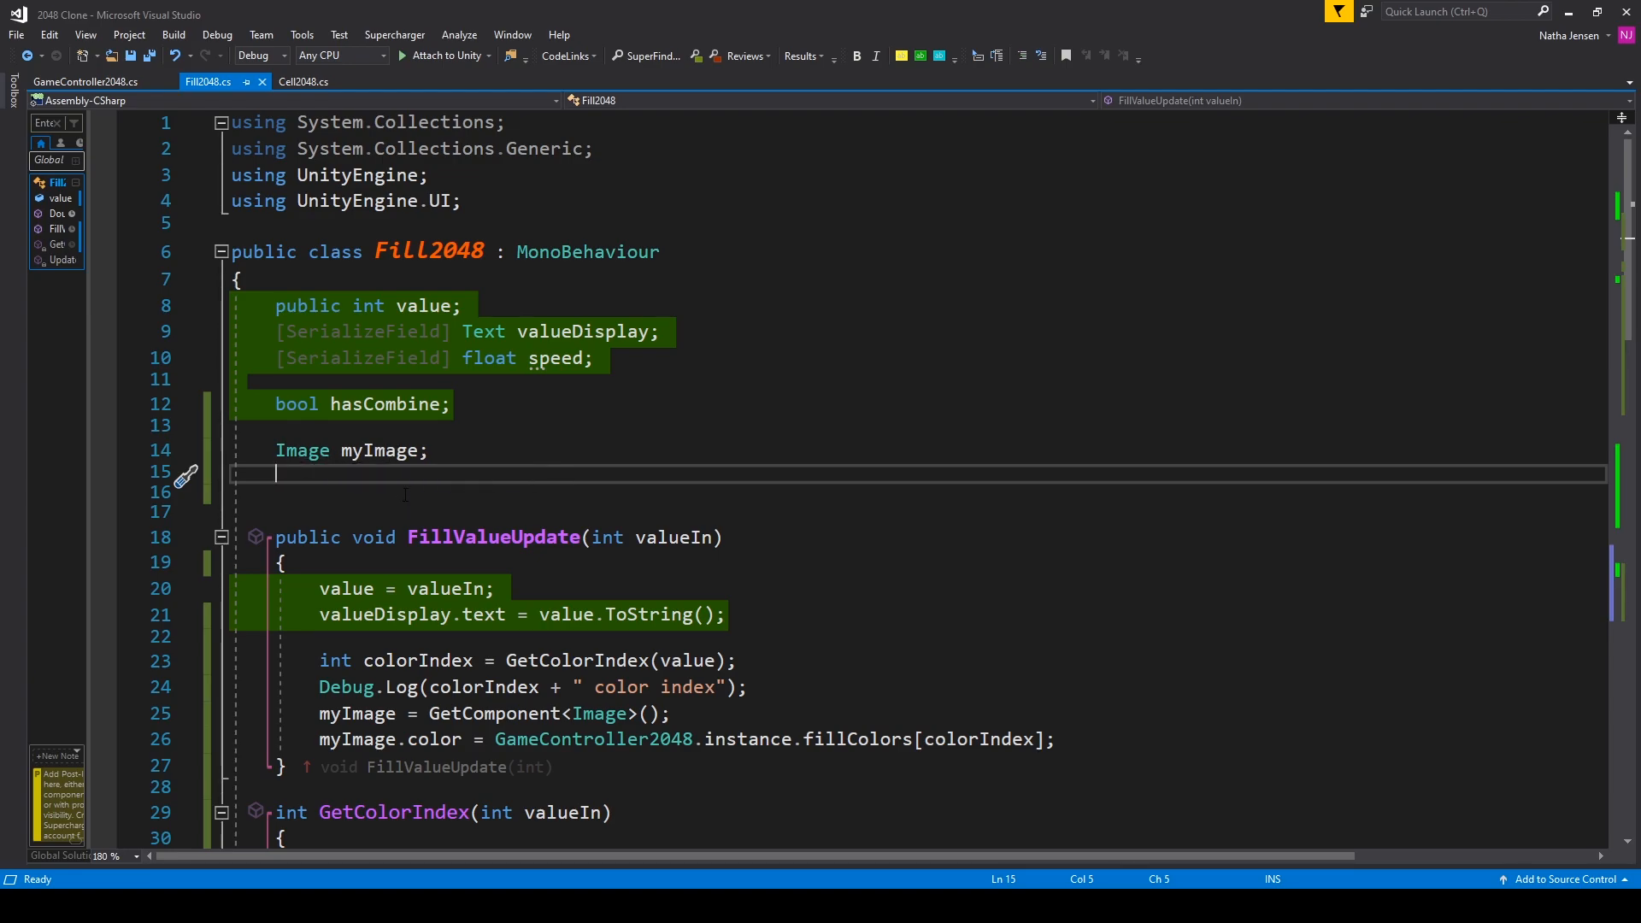
pyautogui.scroll(-3)
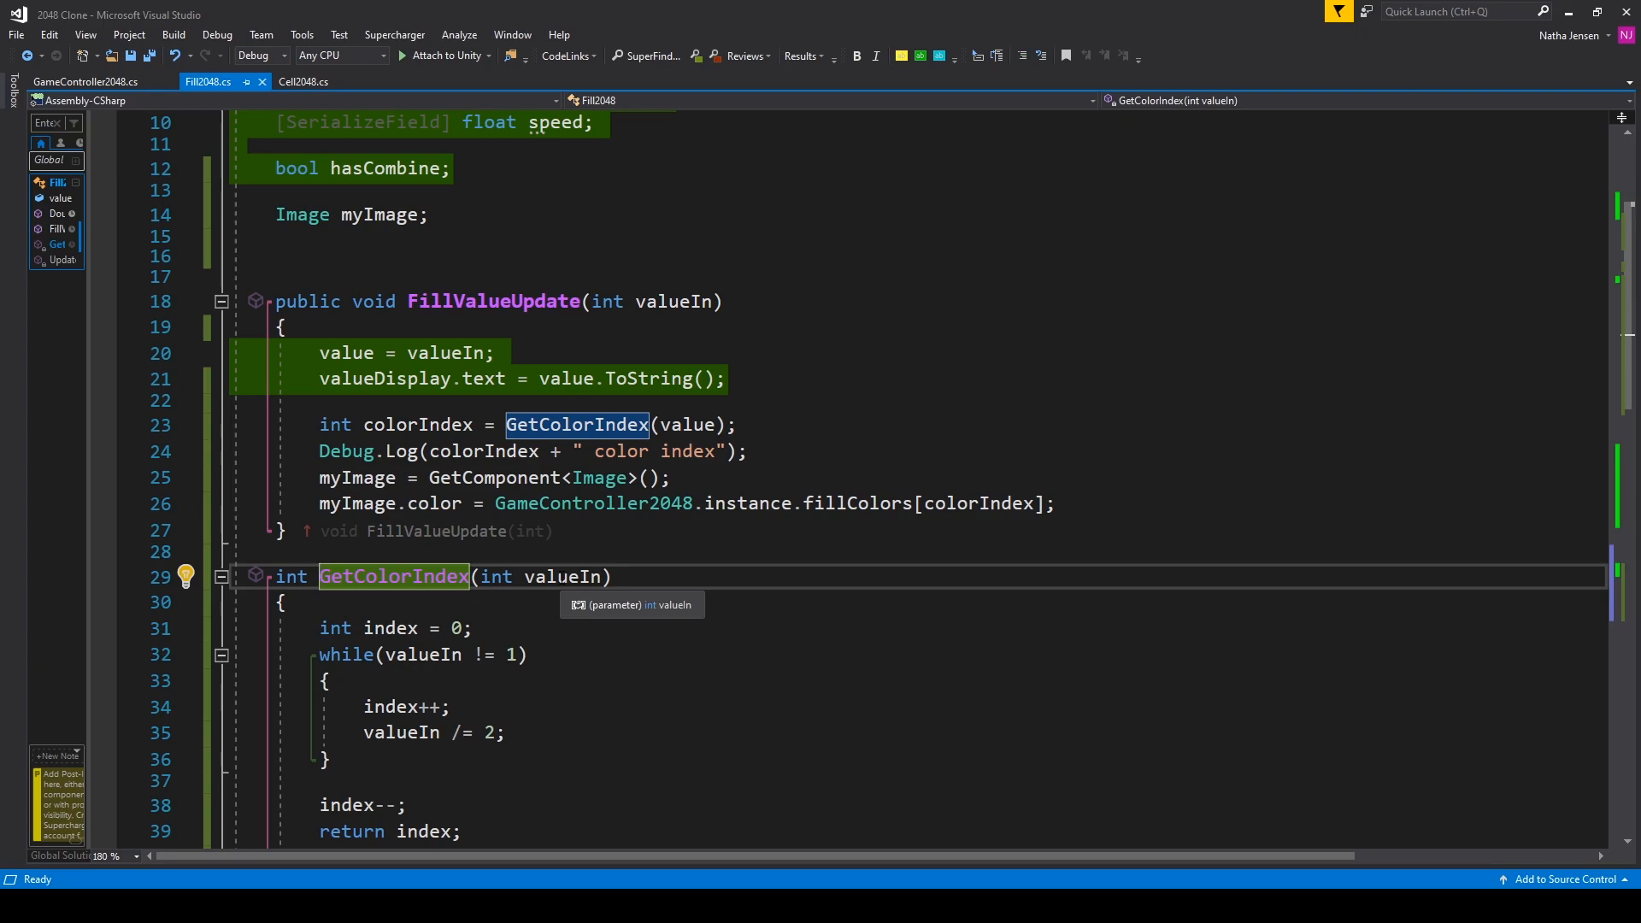
# Step: Add valueIn /= 2; inside the GetColorIndex while loop after index++
pyautogui.scroll(-3)
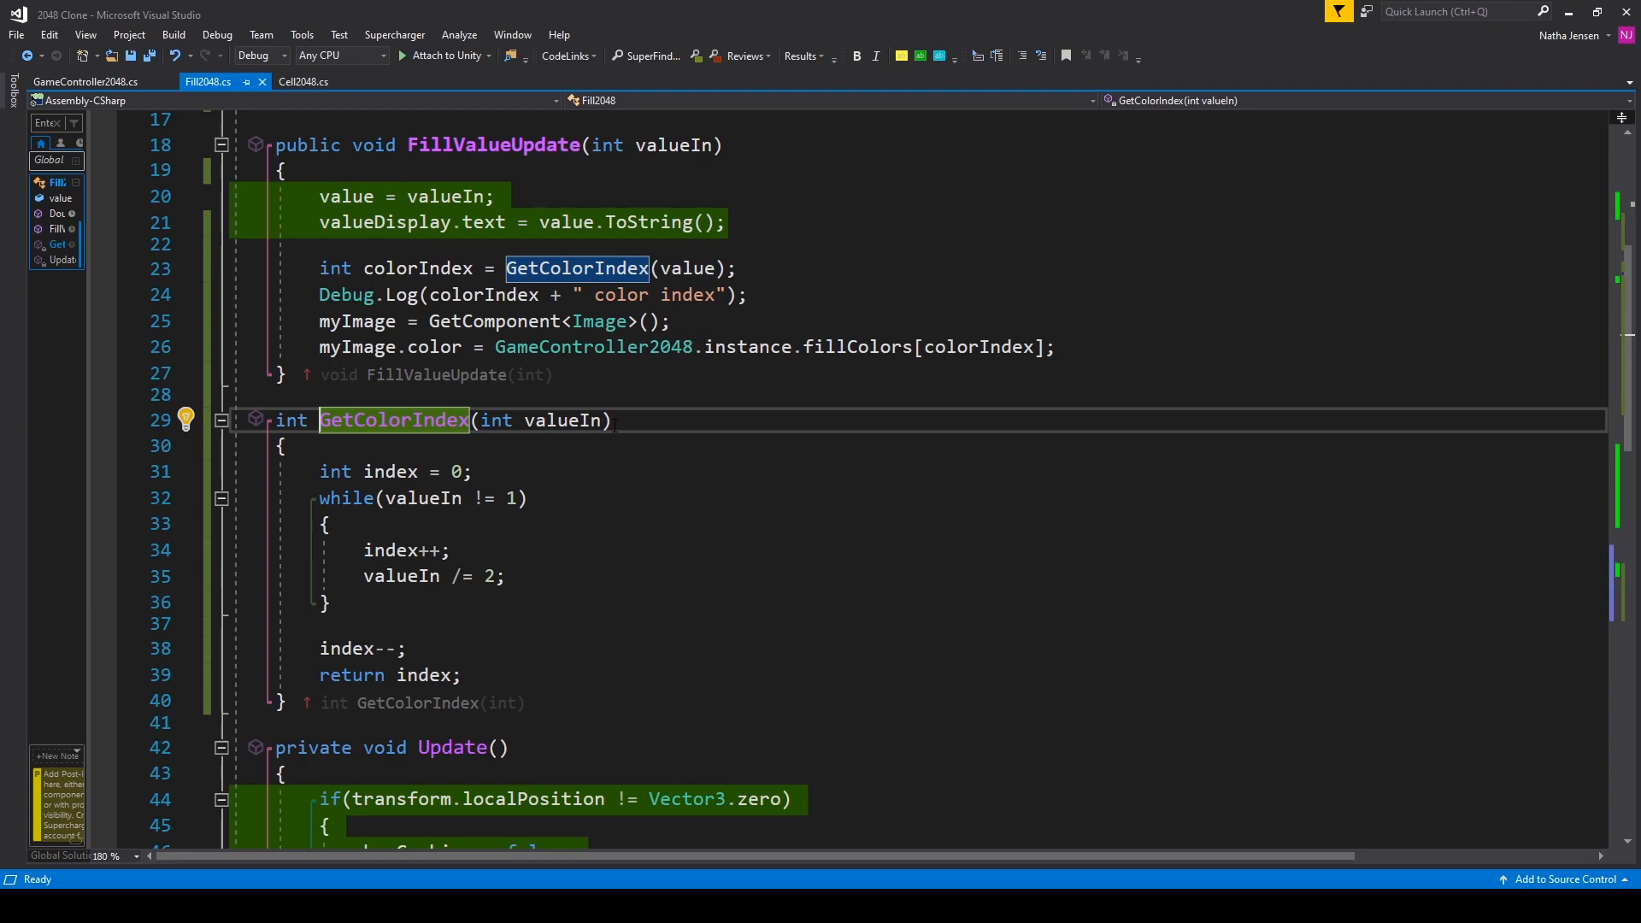
pyautogui.moveTo(390, 472)
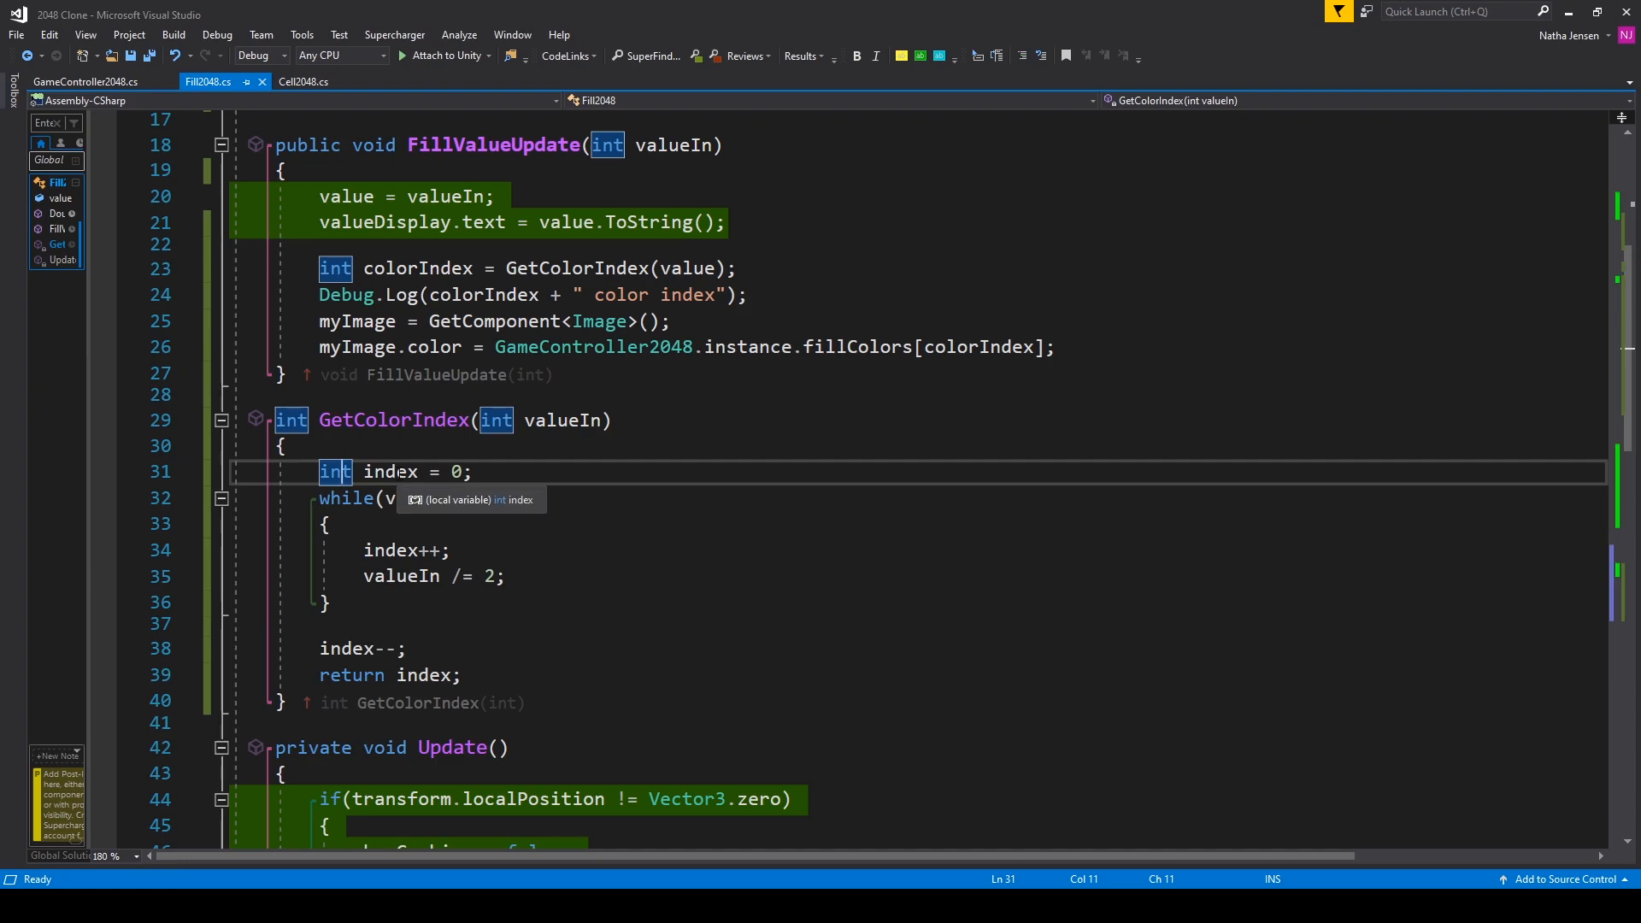
pyautogui.moveTo(436, 499)
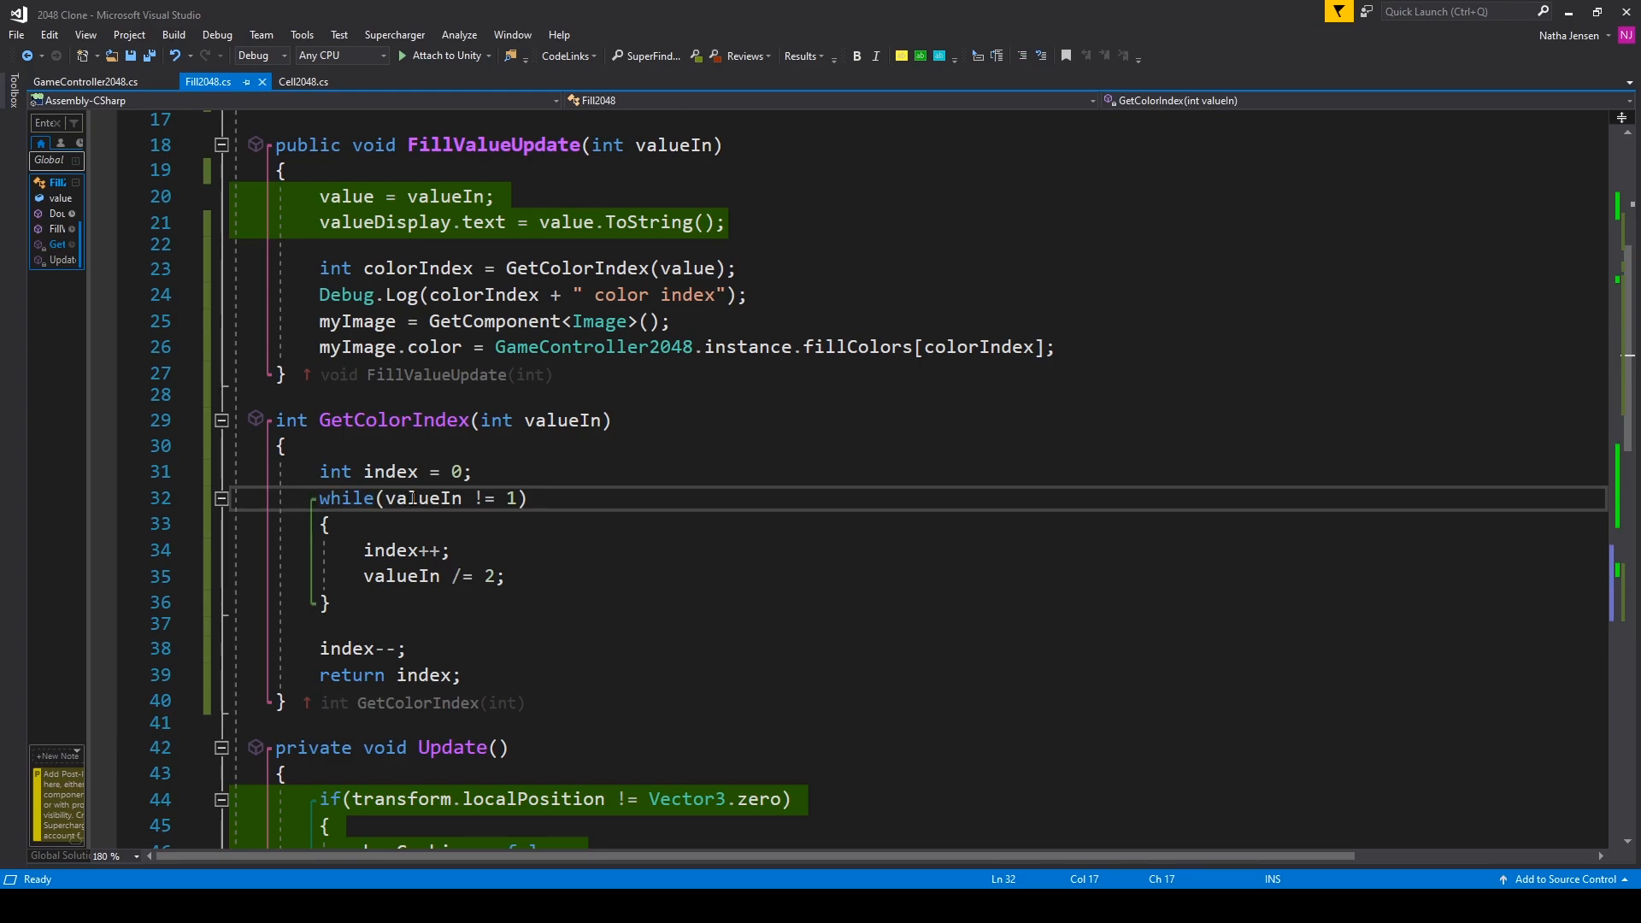
pyautogui.click(424, 499)
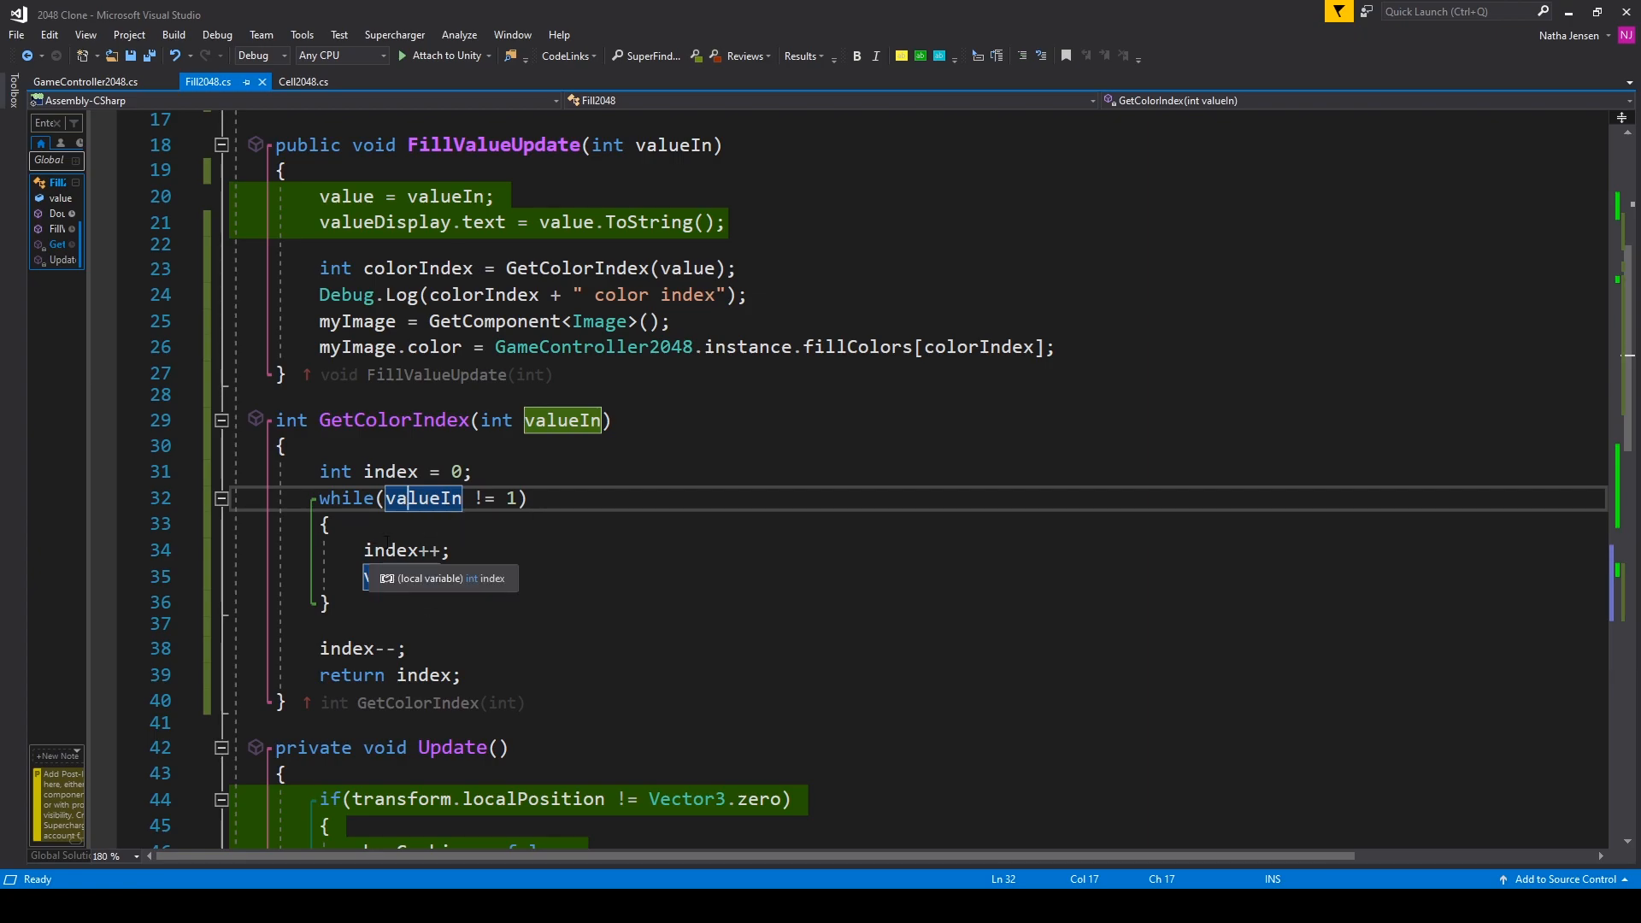
pyautogui.write('valueIn /= 2;')
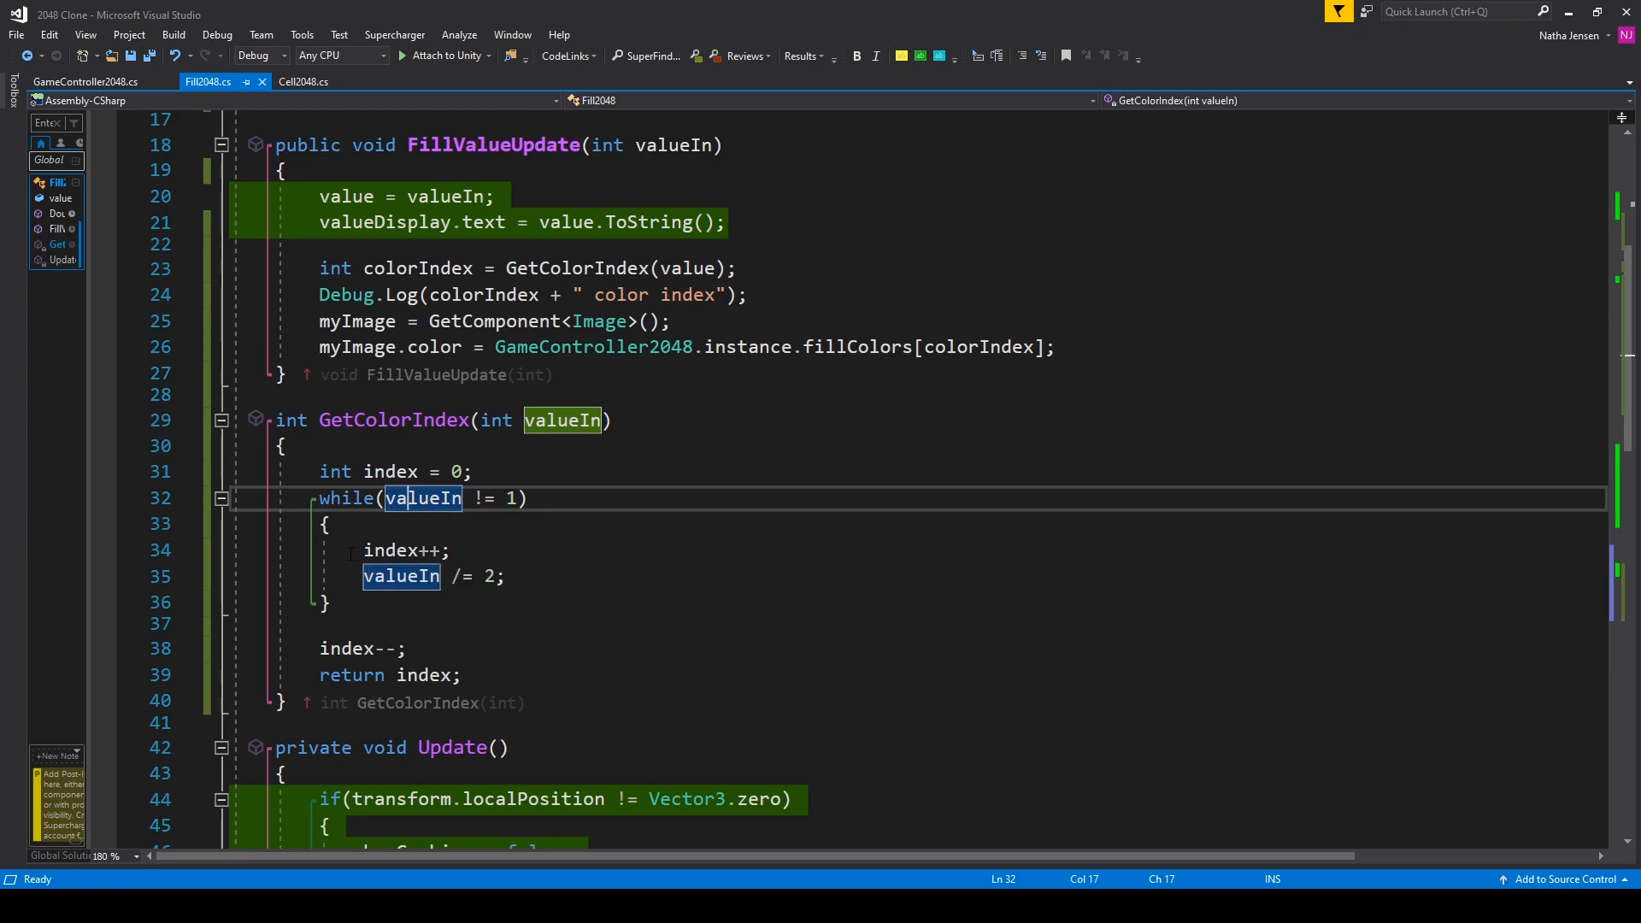
pyautogui.moveTo(400, 578)
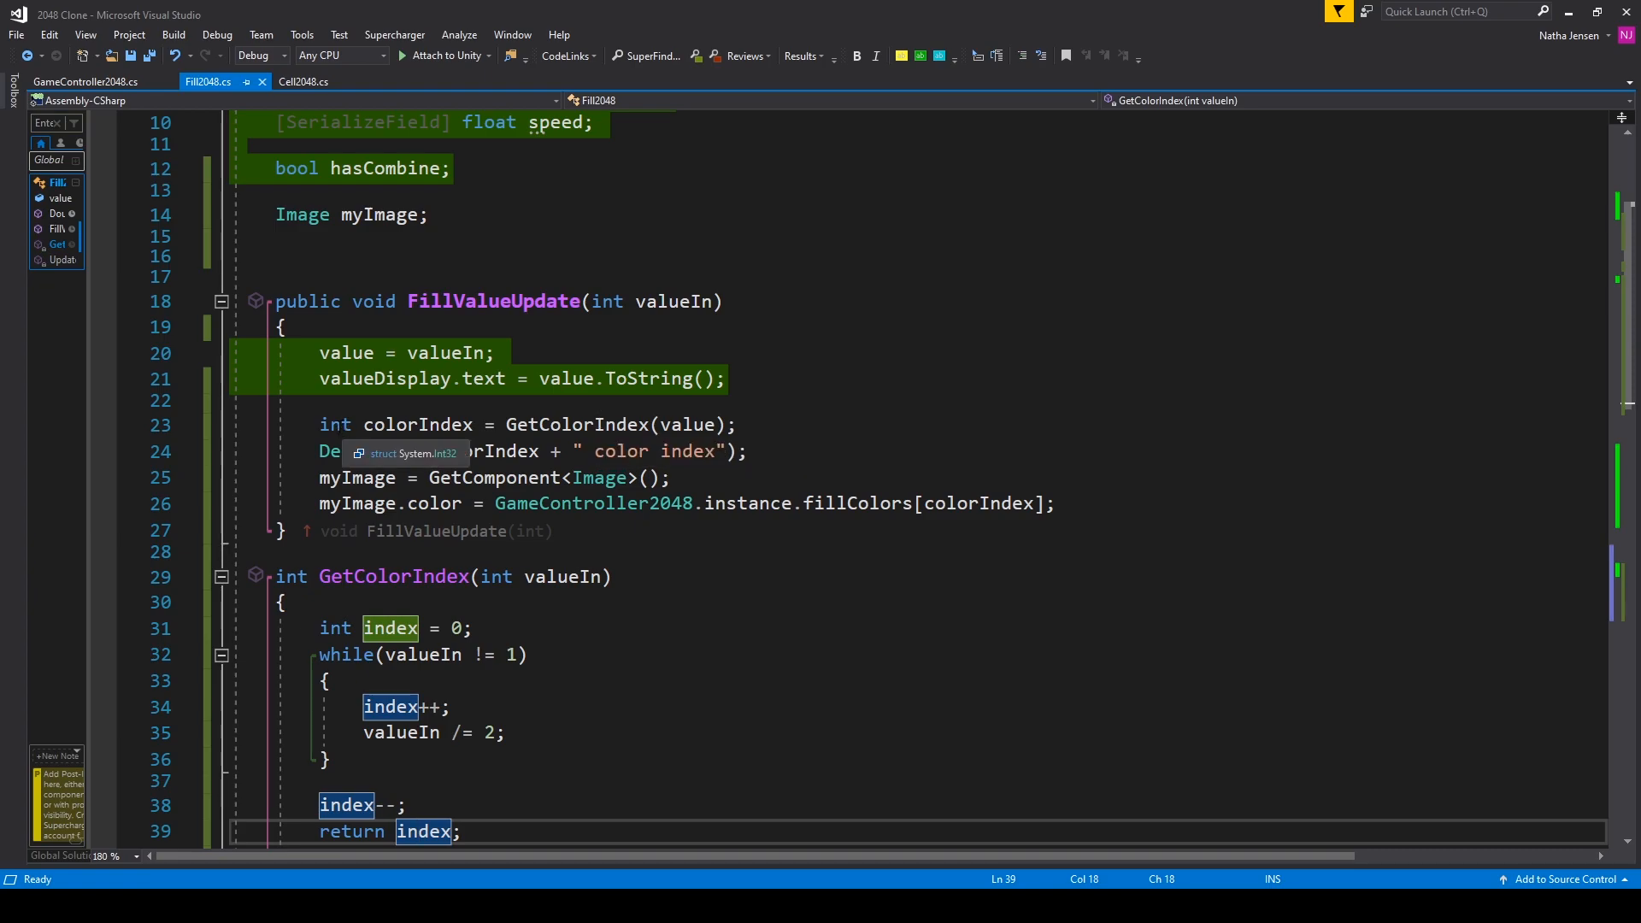
pyautogui.click(335, 424)
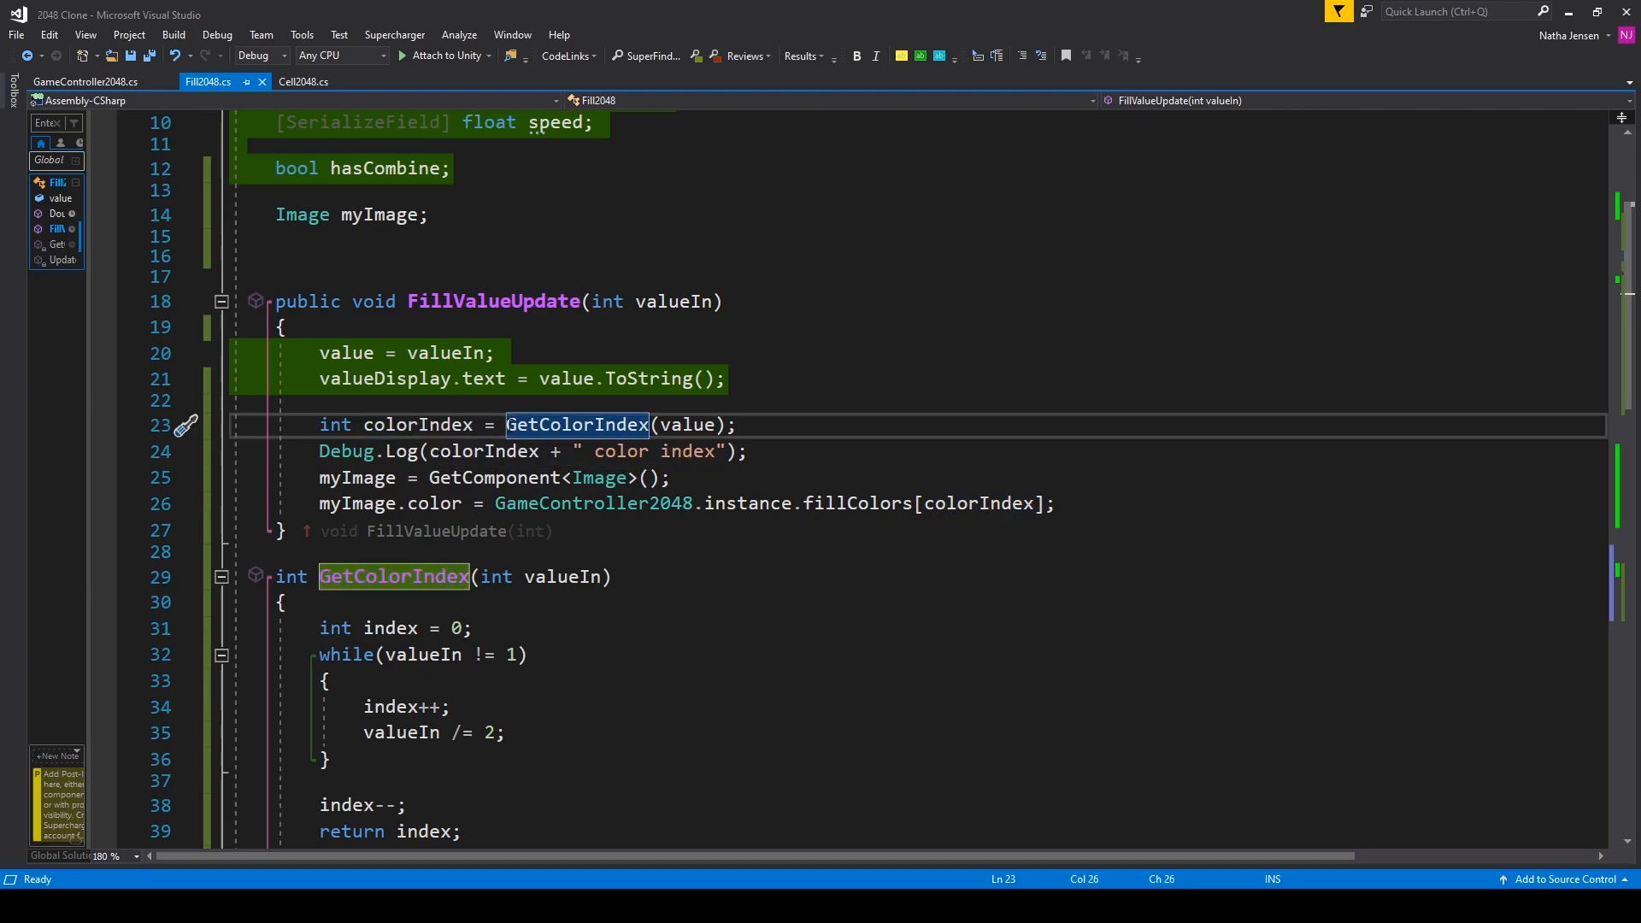
pyautogui.moveTo(578, 424)
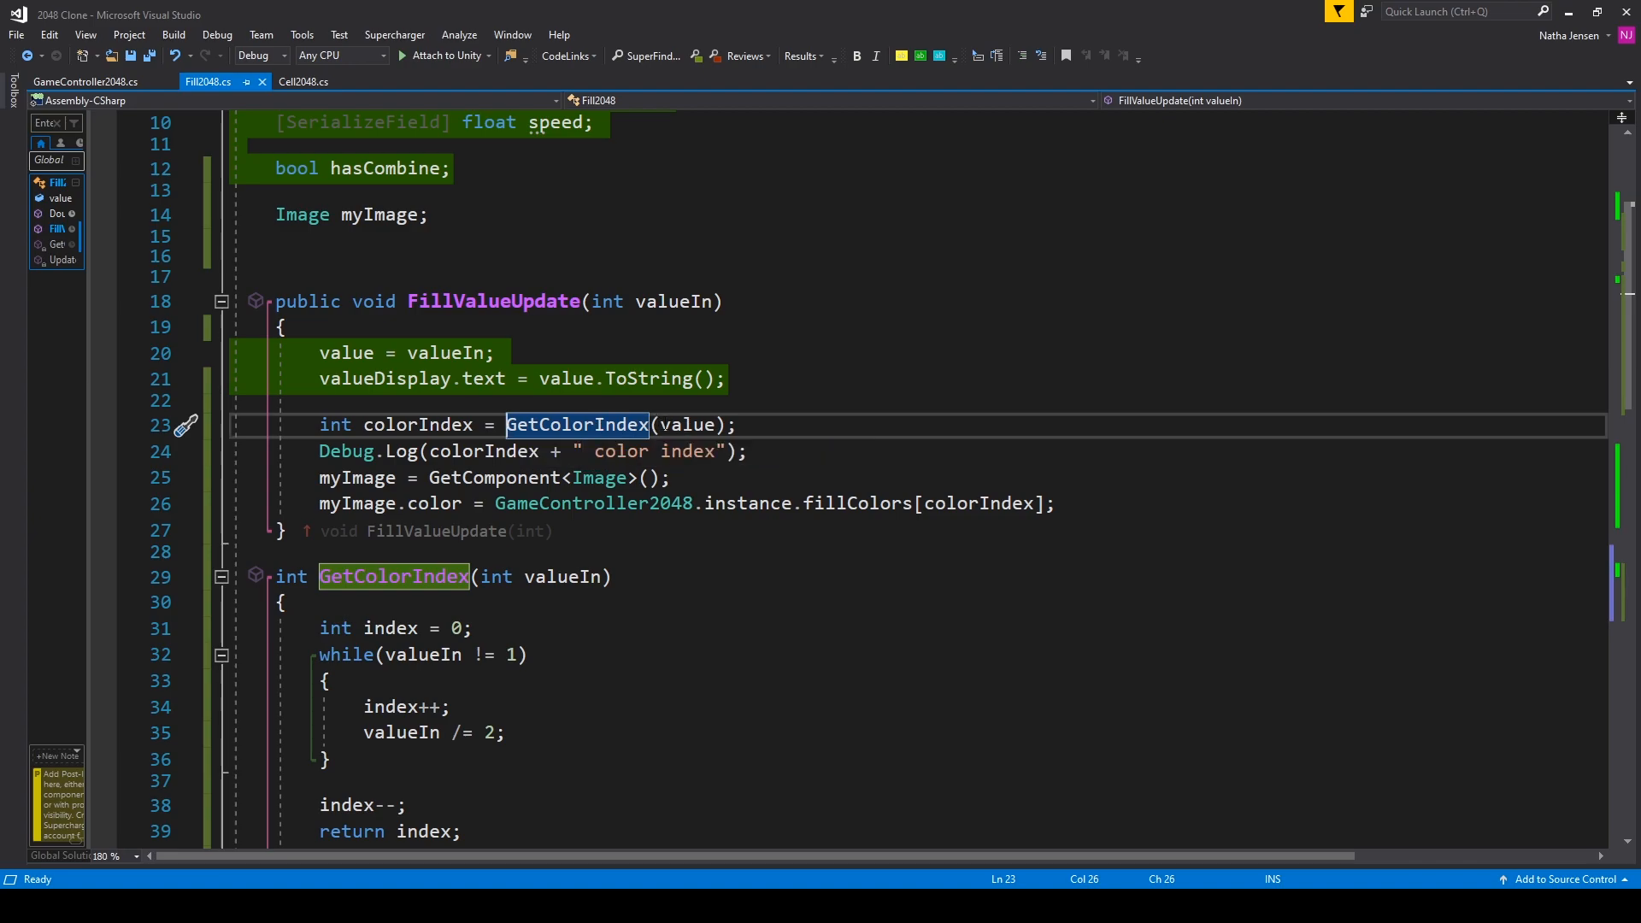
pyautogui.click(749, 451)
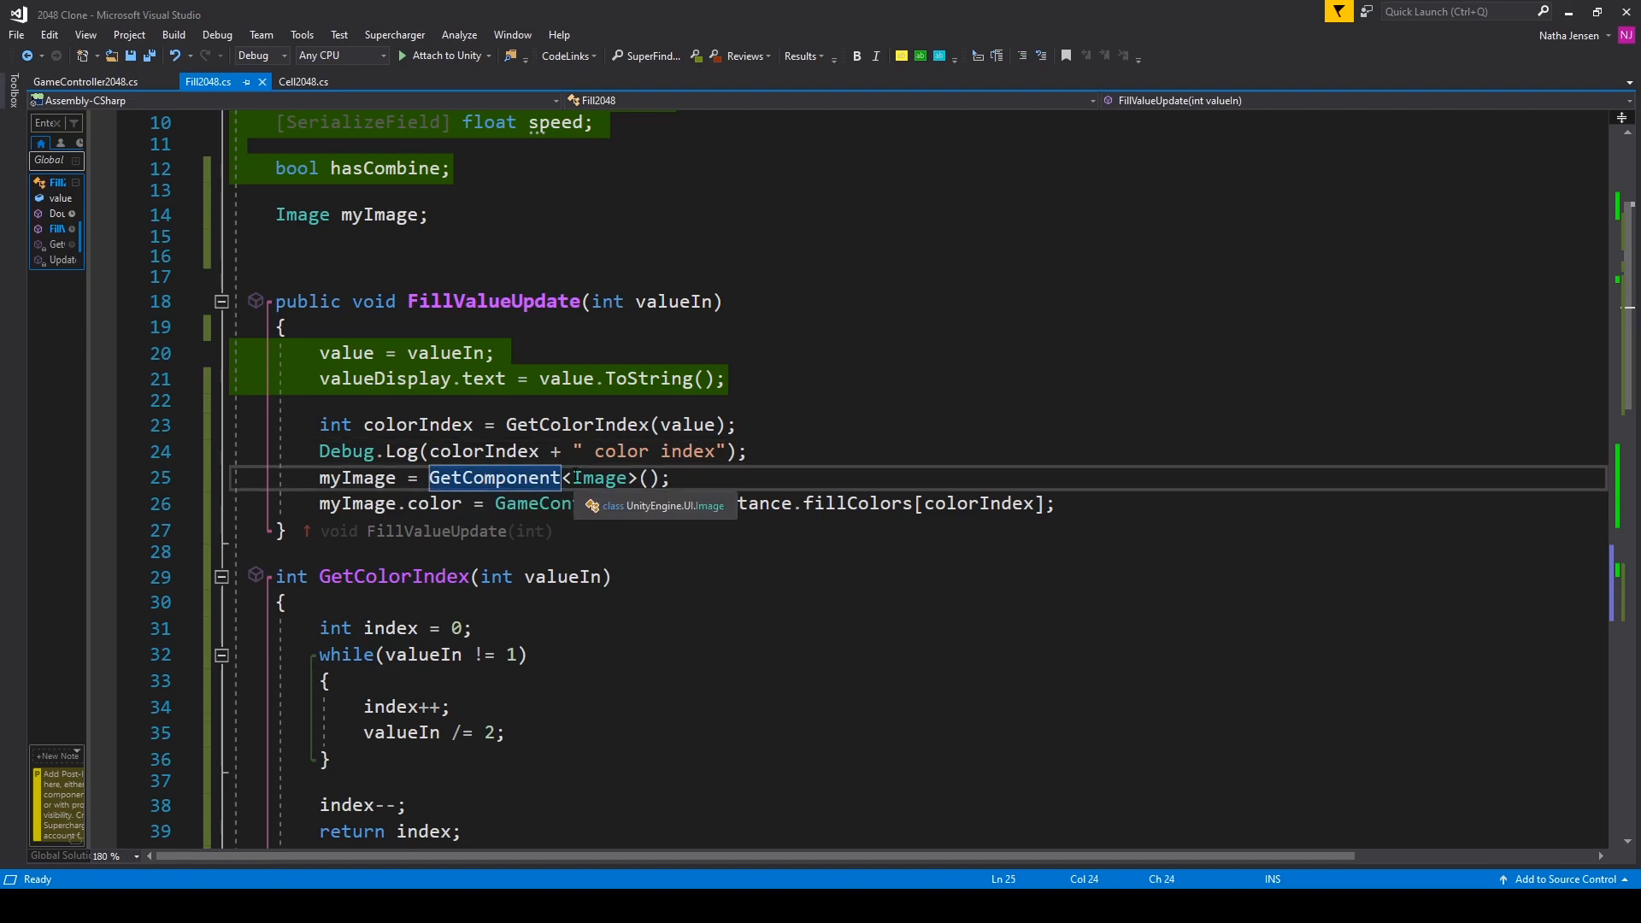
pyautogui.doubleClick(599, 479)
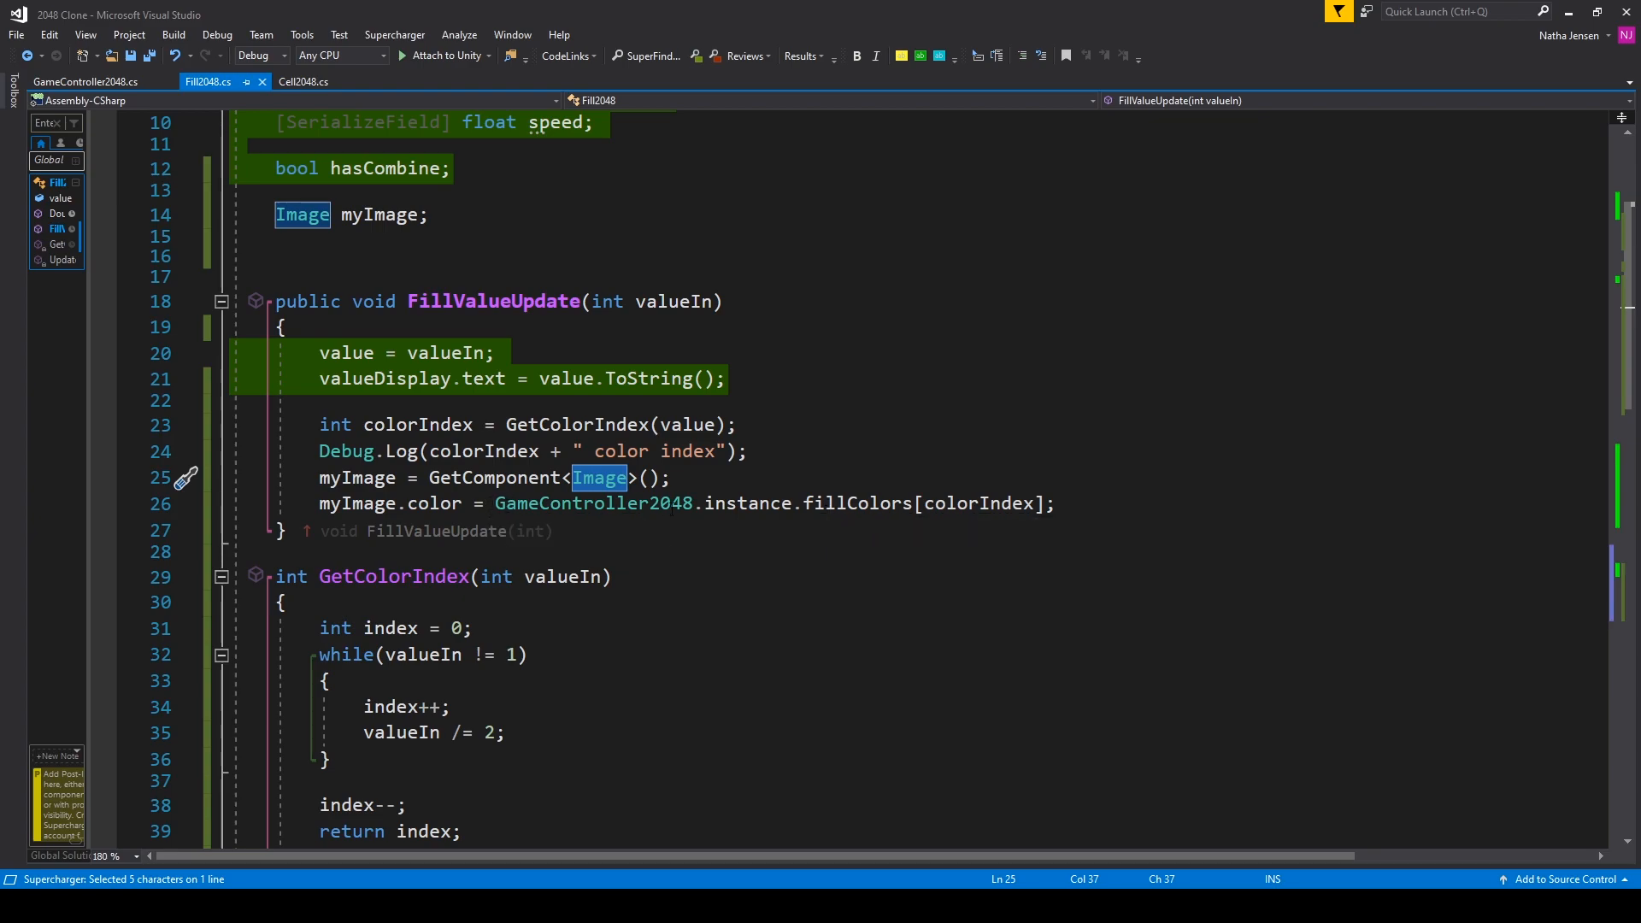
pyautogui.moveTo(855, 503)
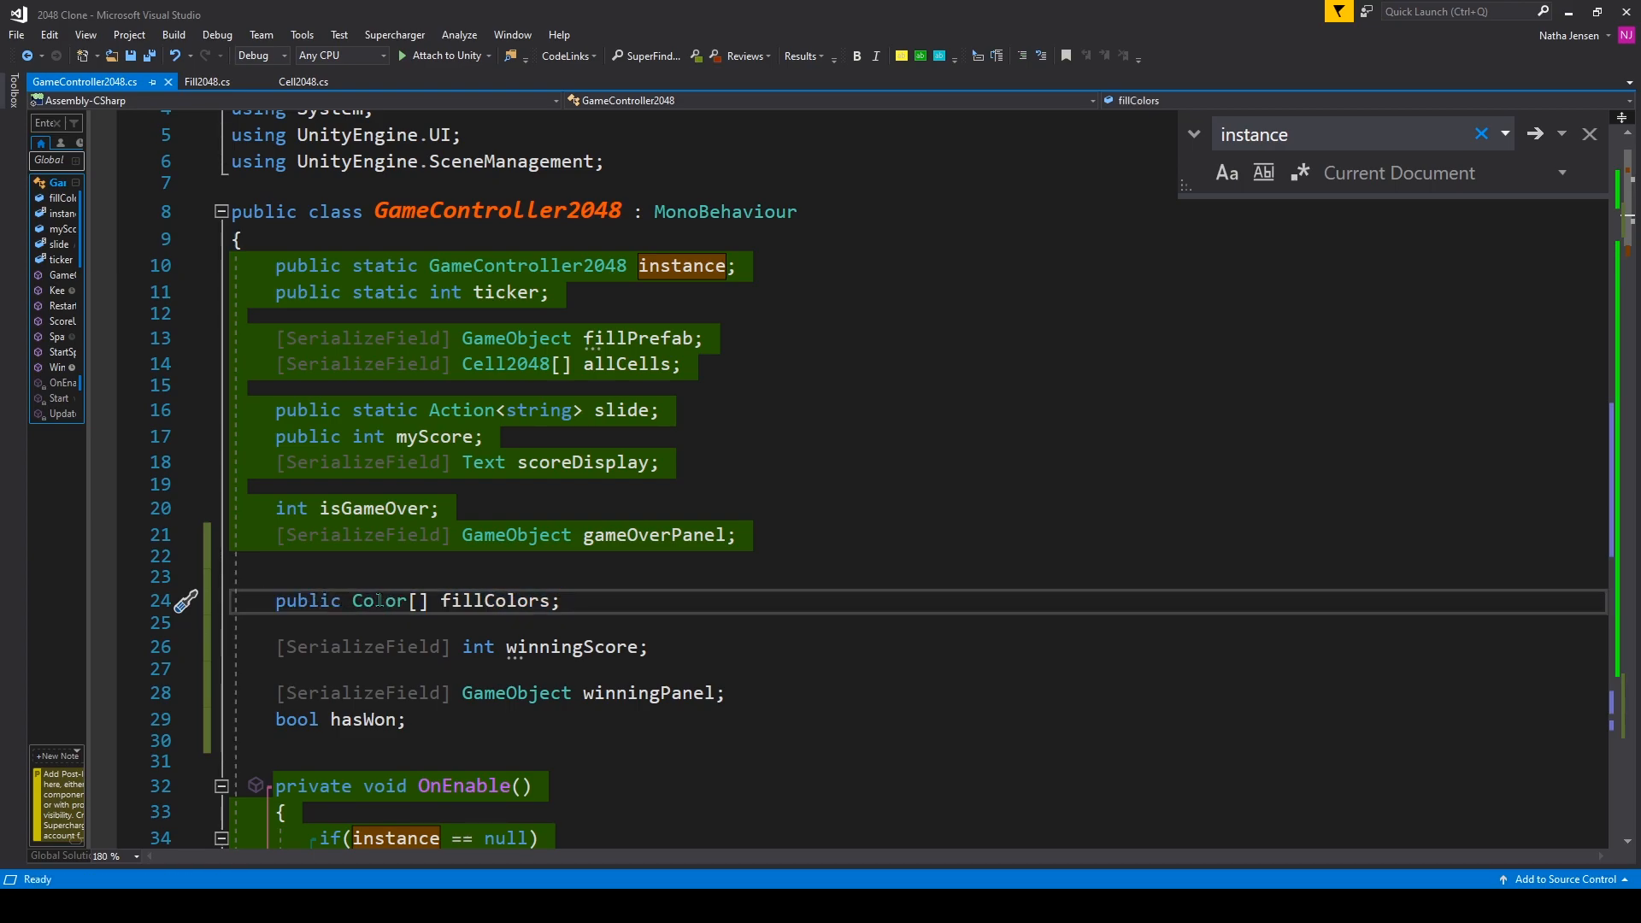
# Step: Highlight the public Color[] fillColors declaration in GameController2048, then return to Fill2048
pyautogui.doubleClick(494, 602)
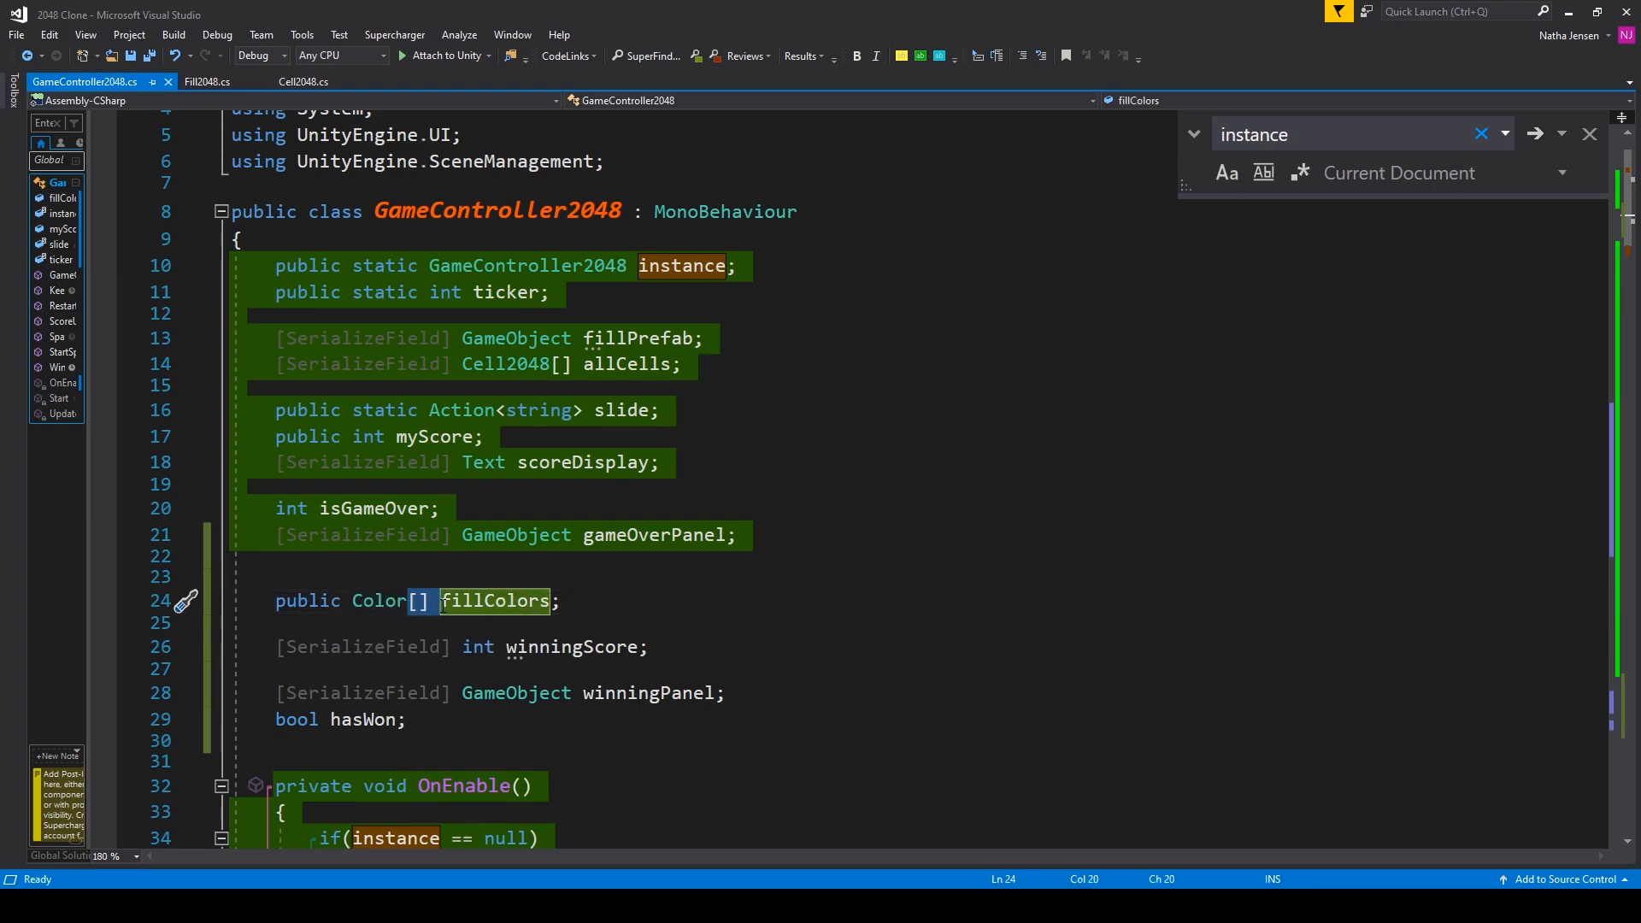
pyautogui.moveTo(492, 601)
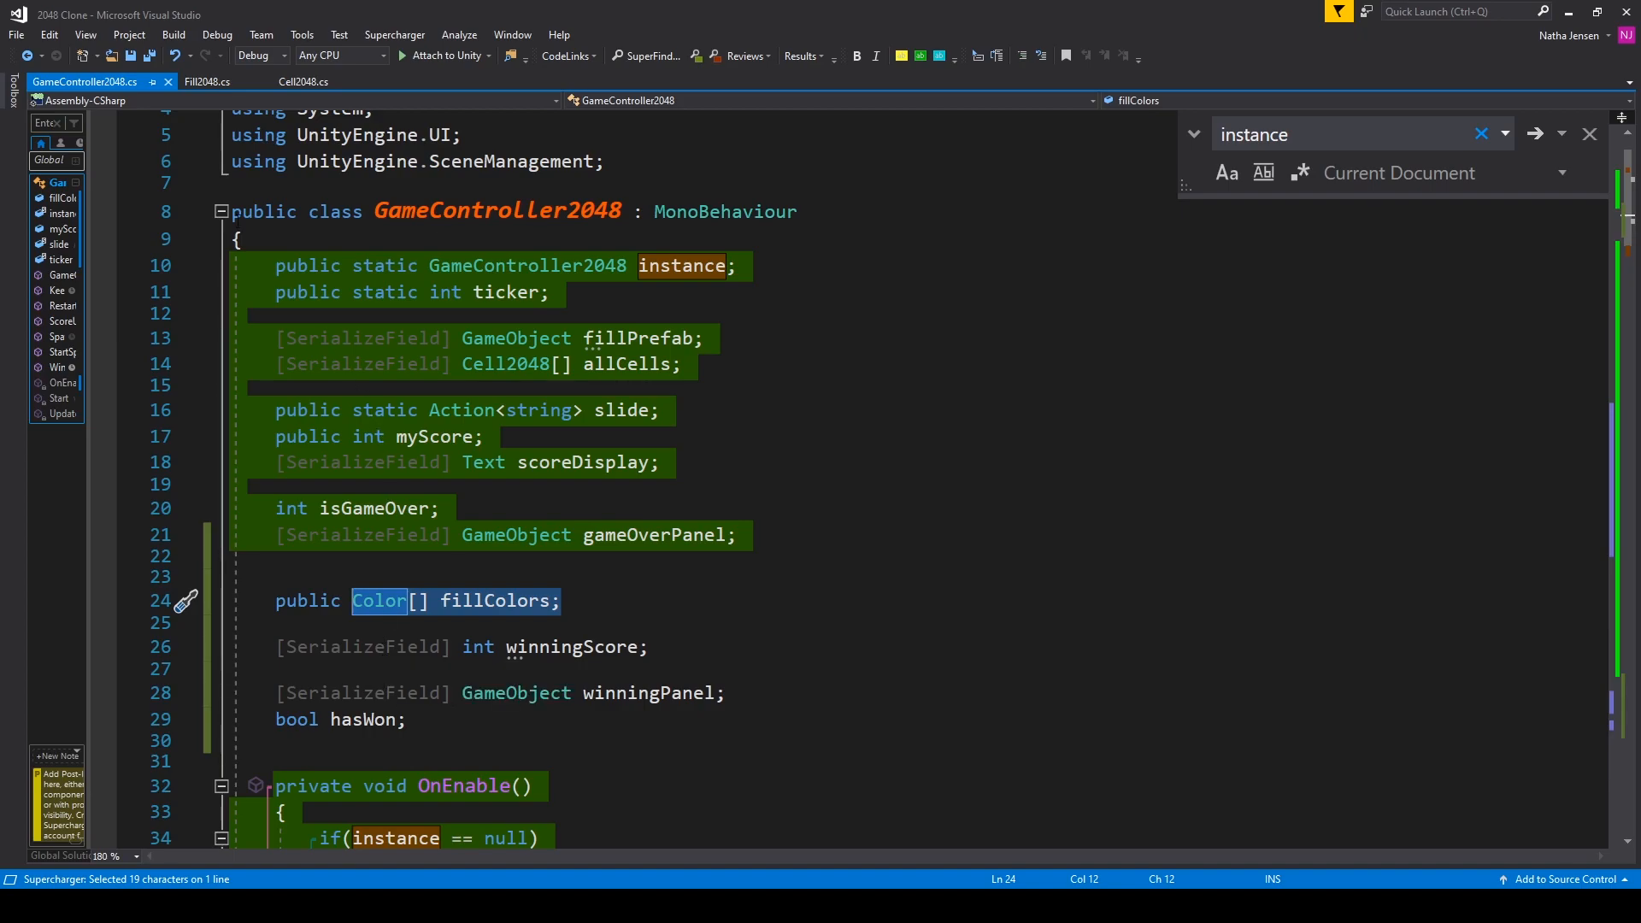
pyautogui.click(200, 82)
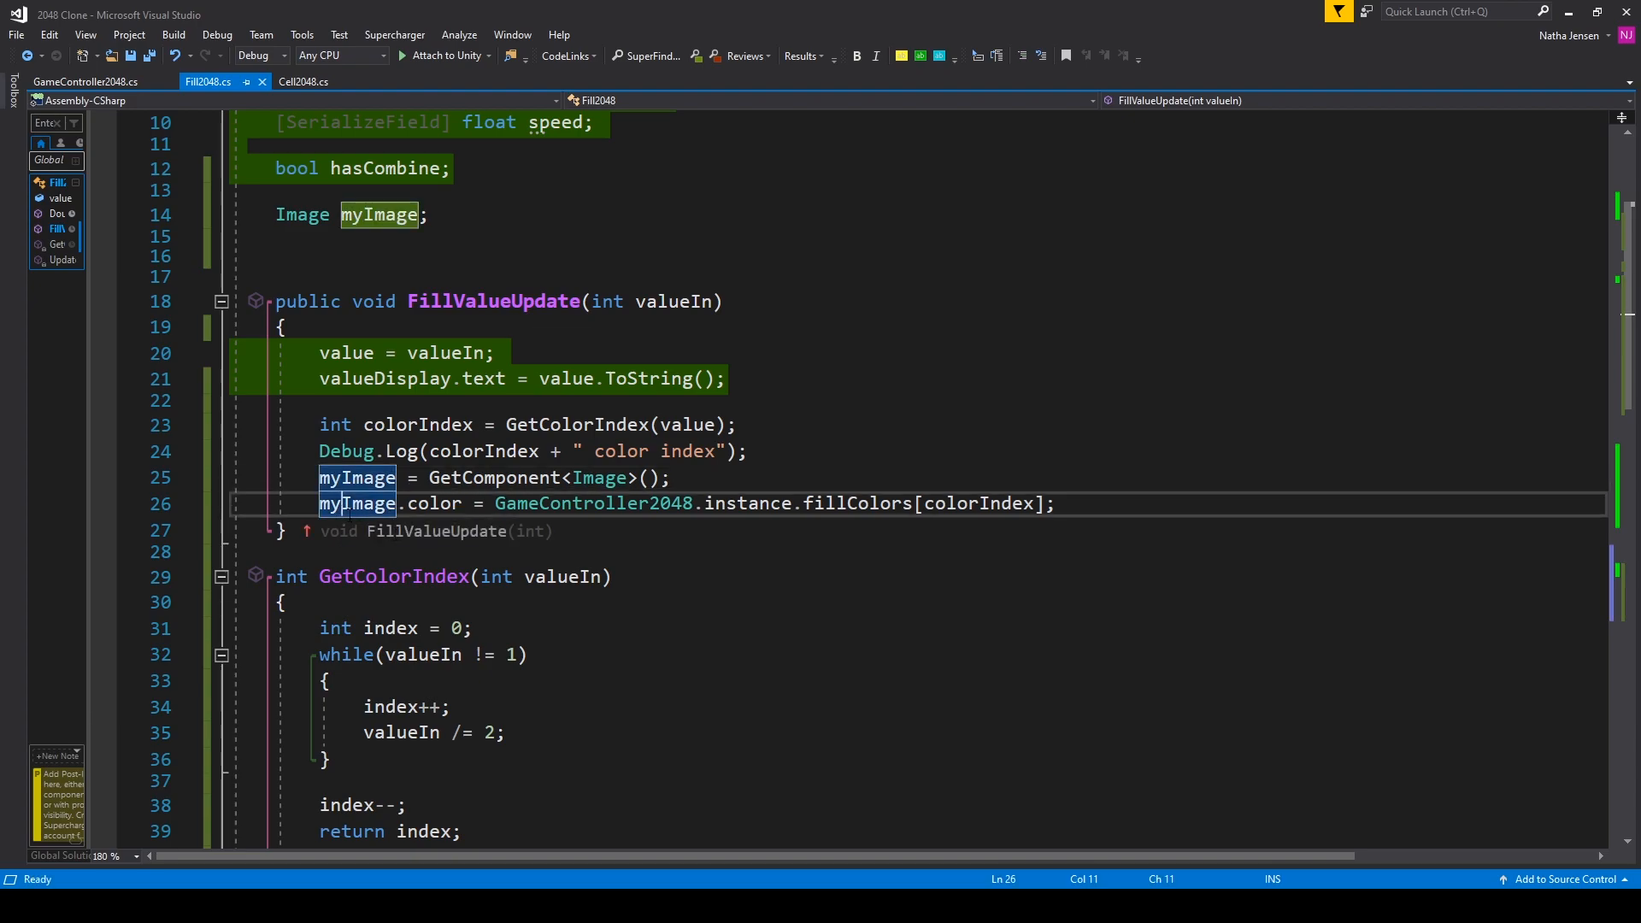
pyautogui.moveTo(357, 503)
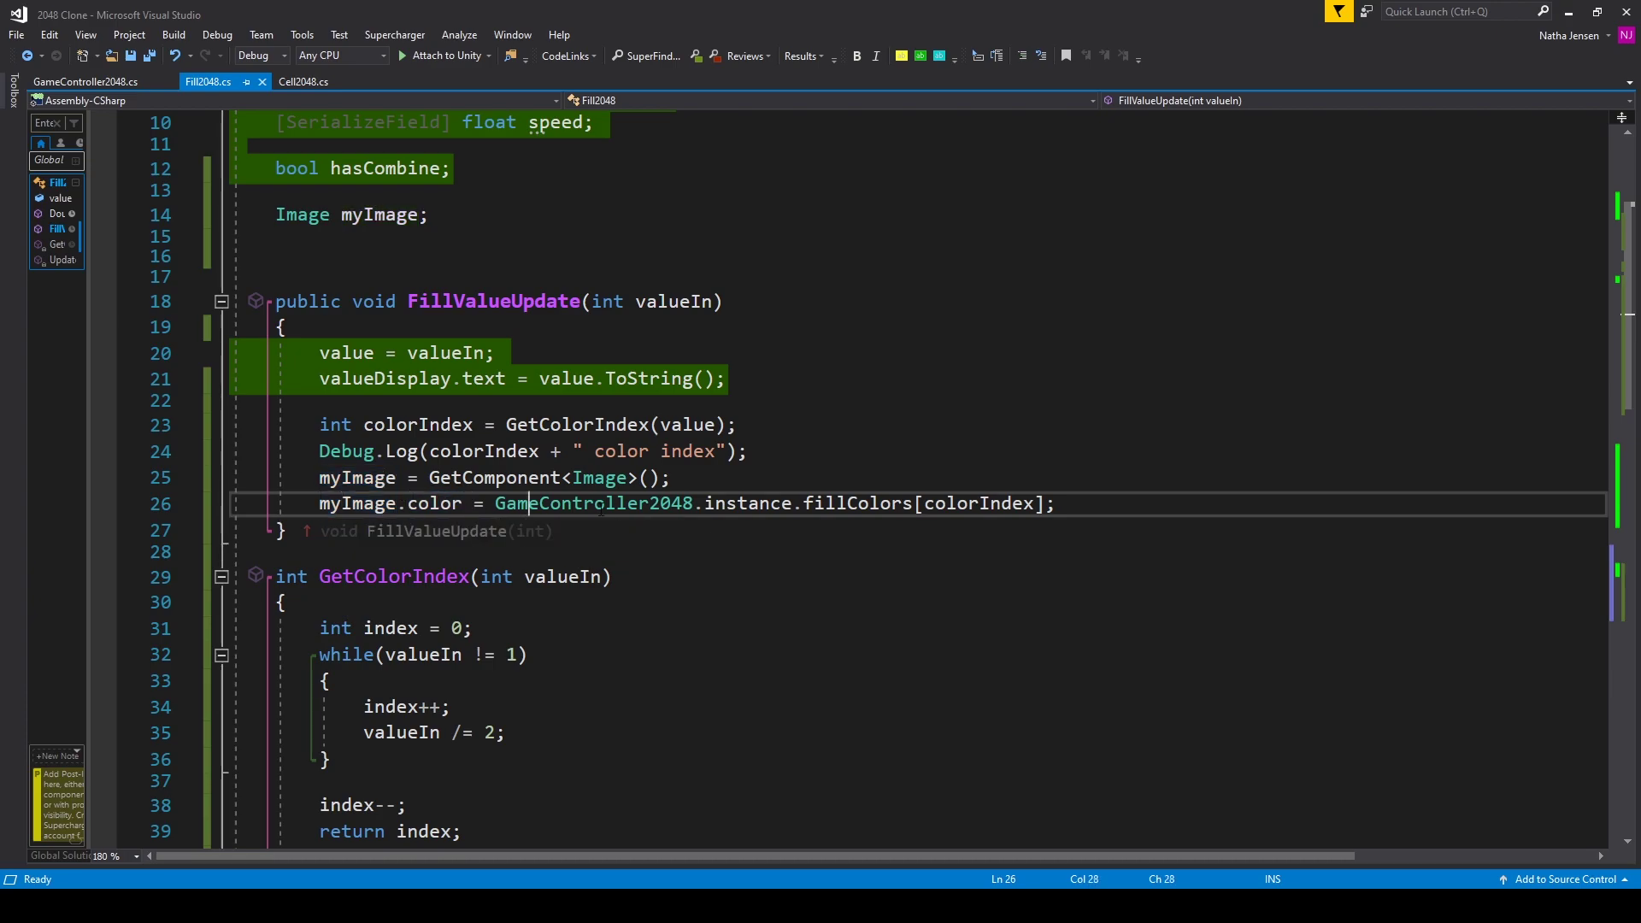
pyautogui.doubleClick(748, 503)
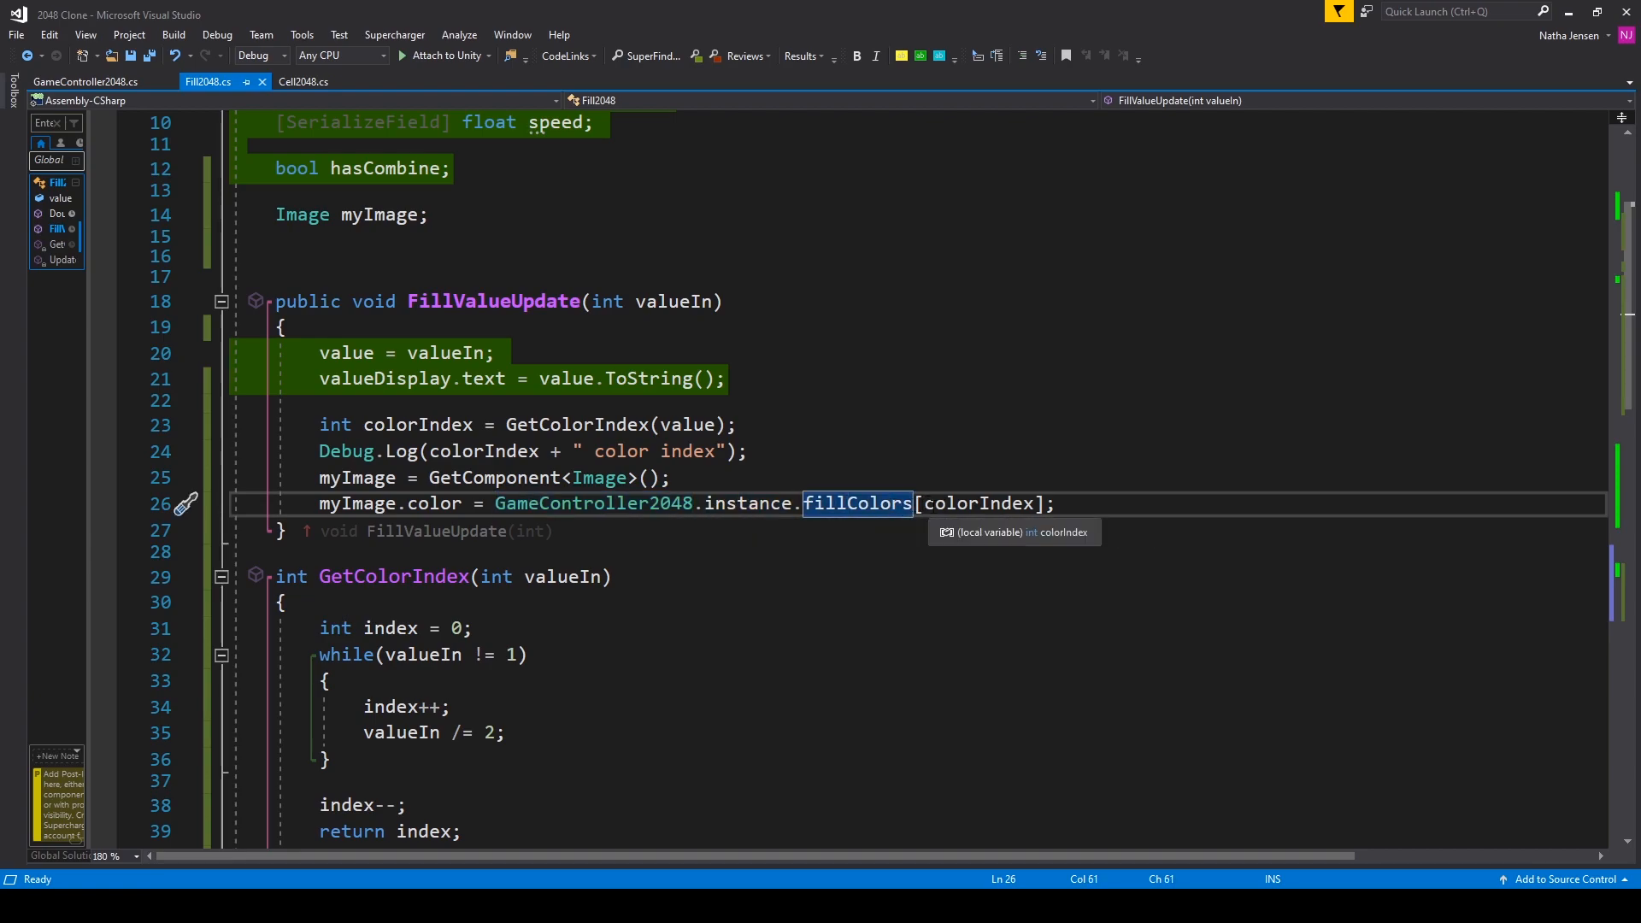
pyautogui.doubleClick(976, 503)
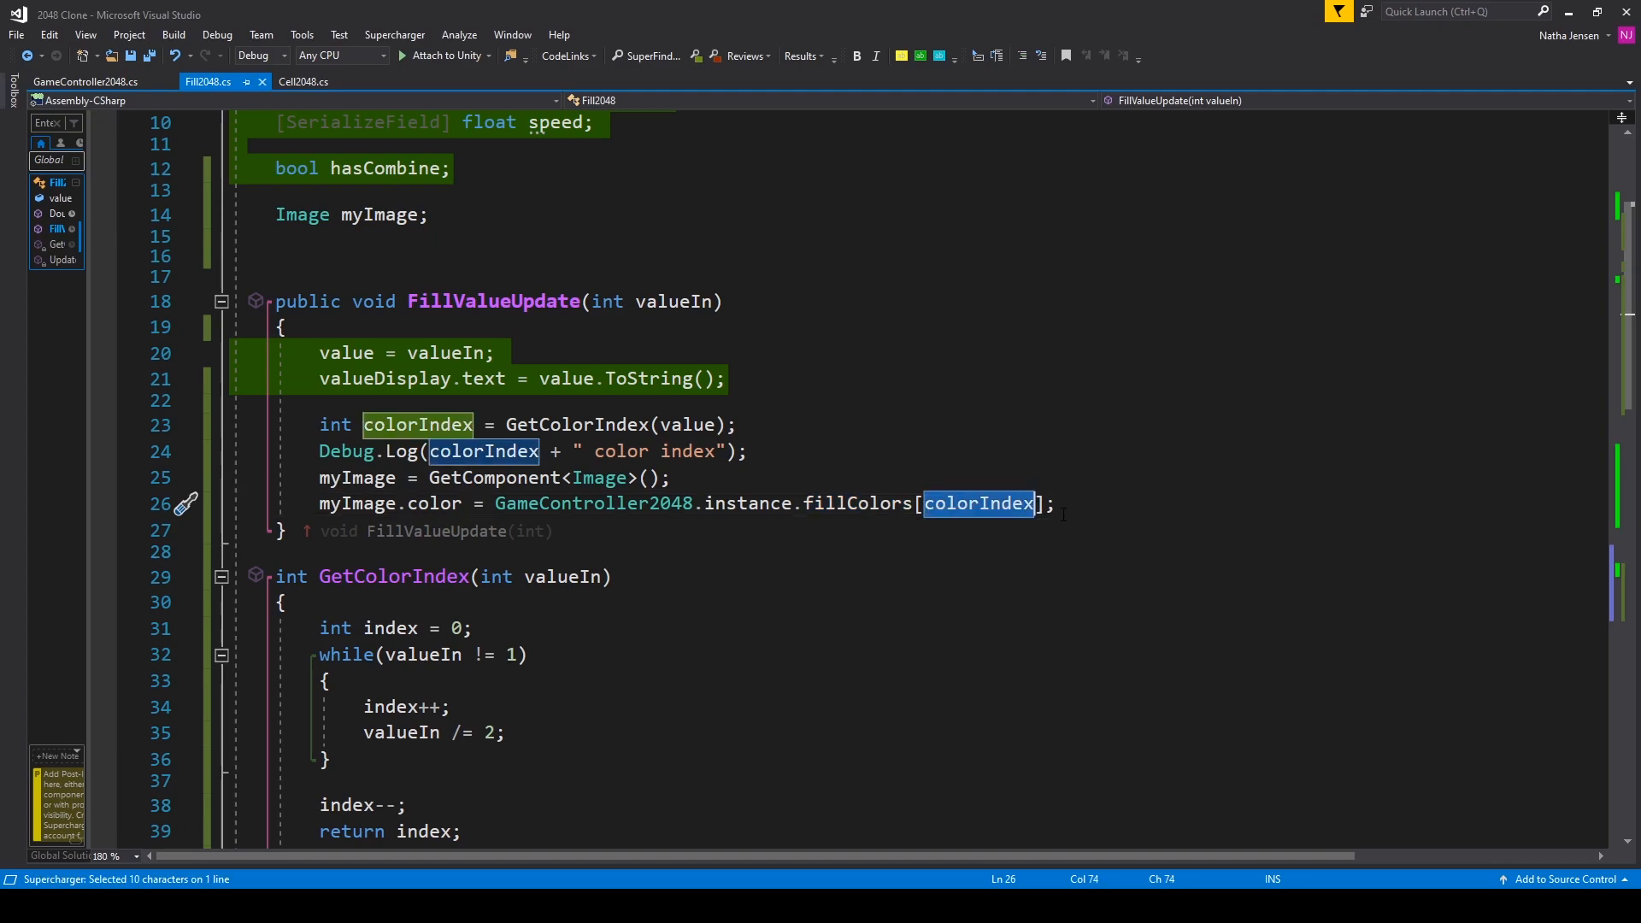
pyautogui.click(1106, 503)
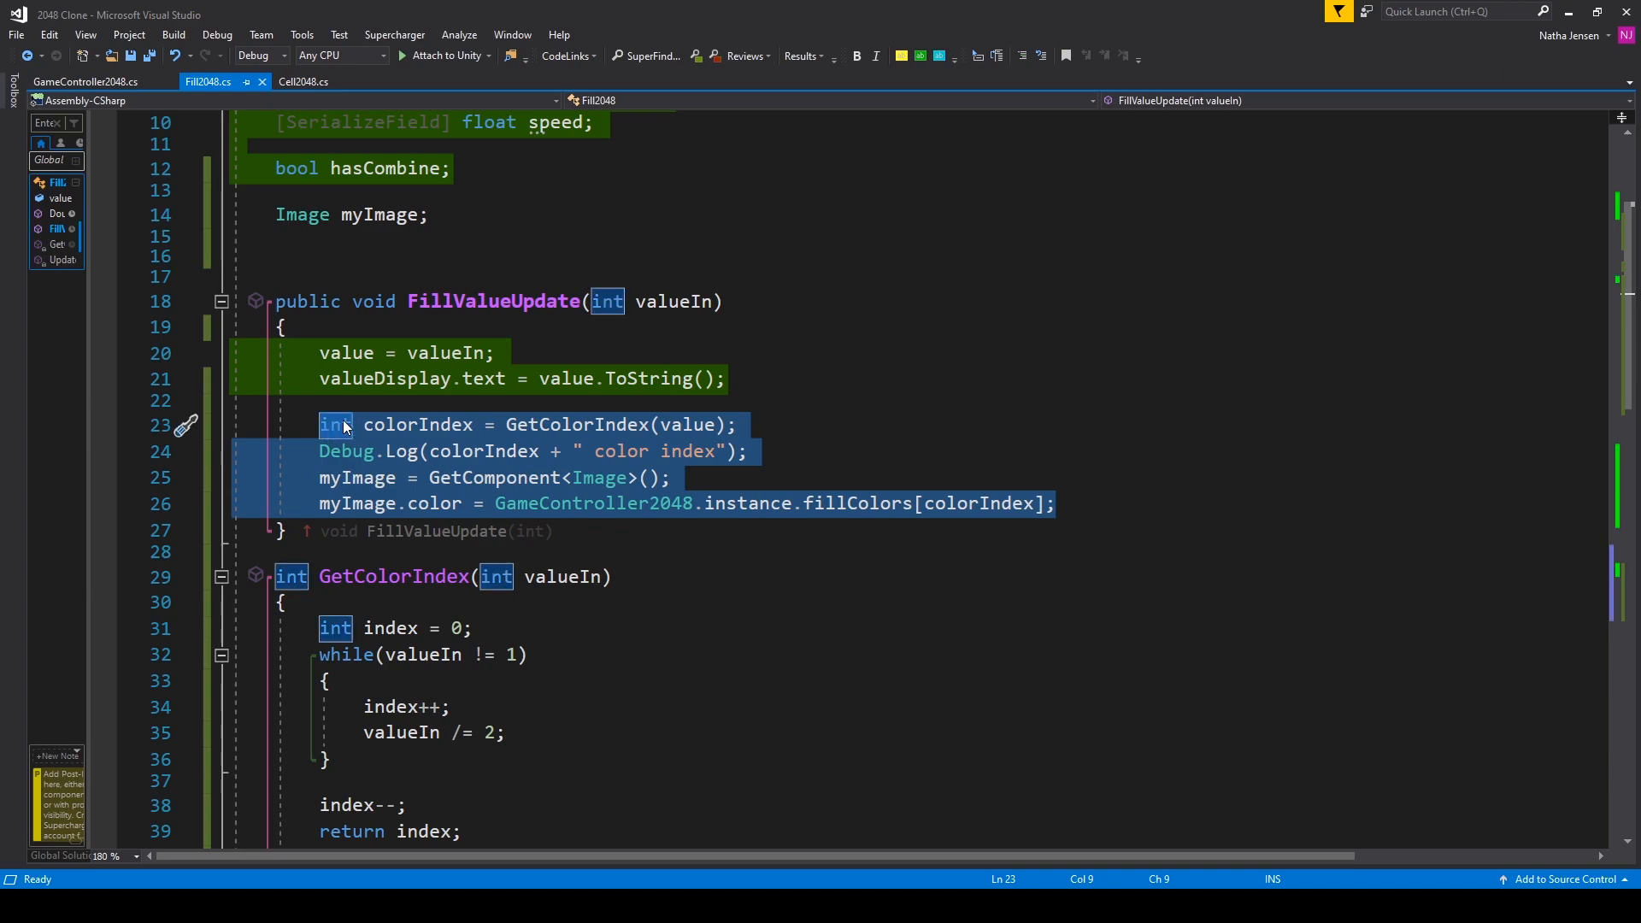
pyautogui.moveTo(489, 476)
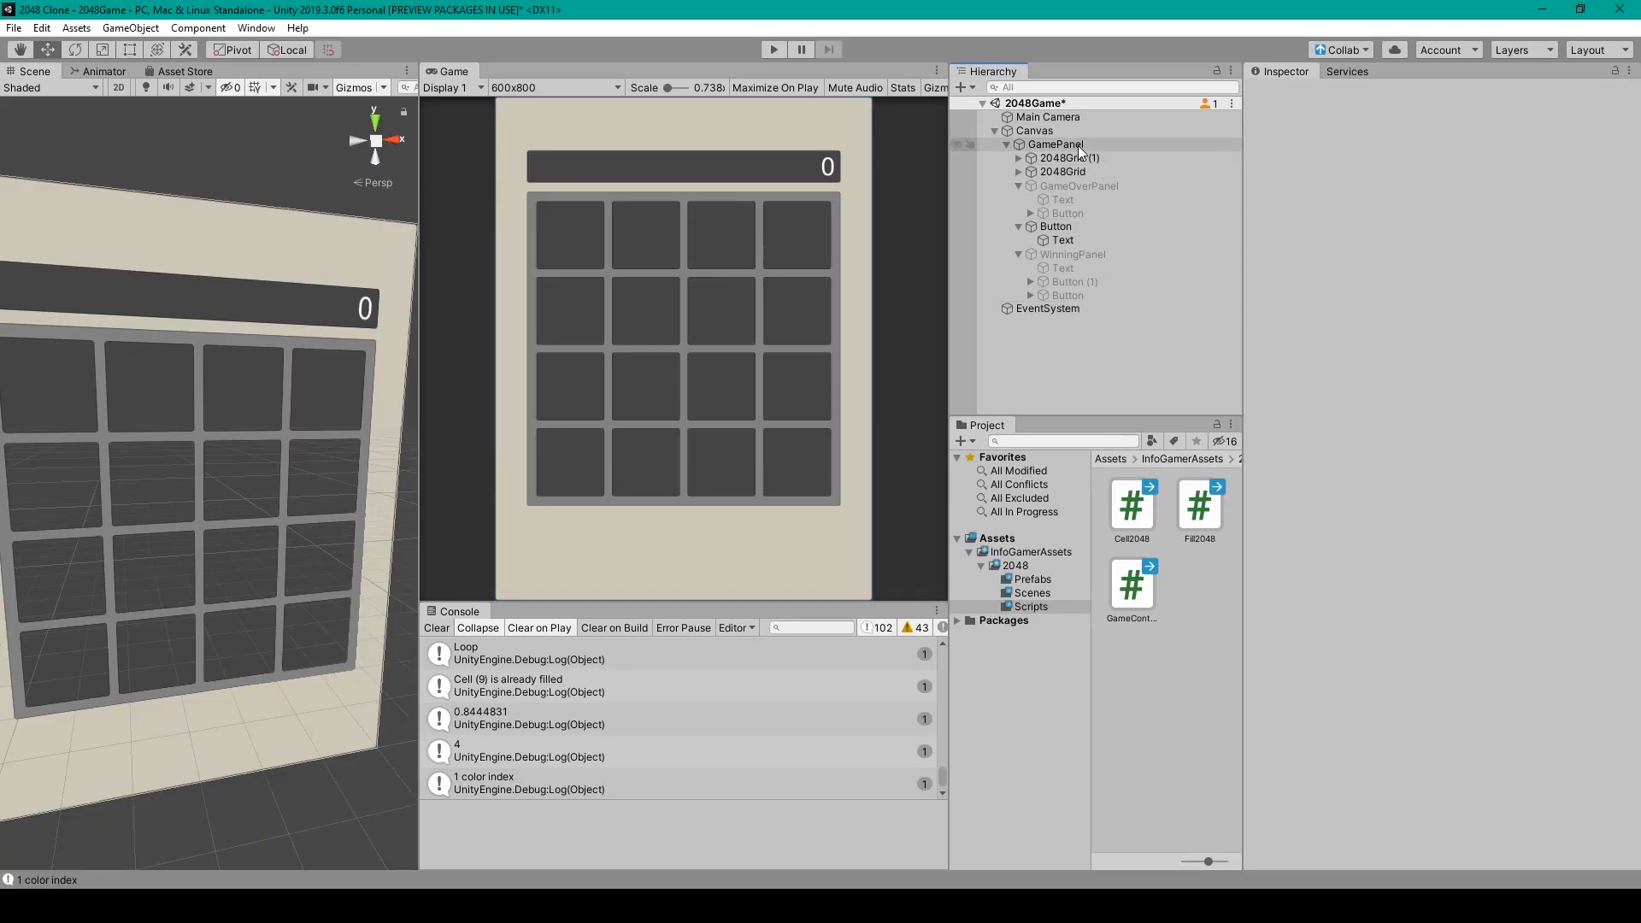
# Step: Select GamePanel to show its 20 Fill Colors and inspect Element 6's colour
pyautogui.click(1054, 143)
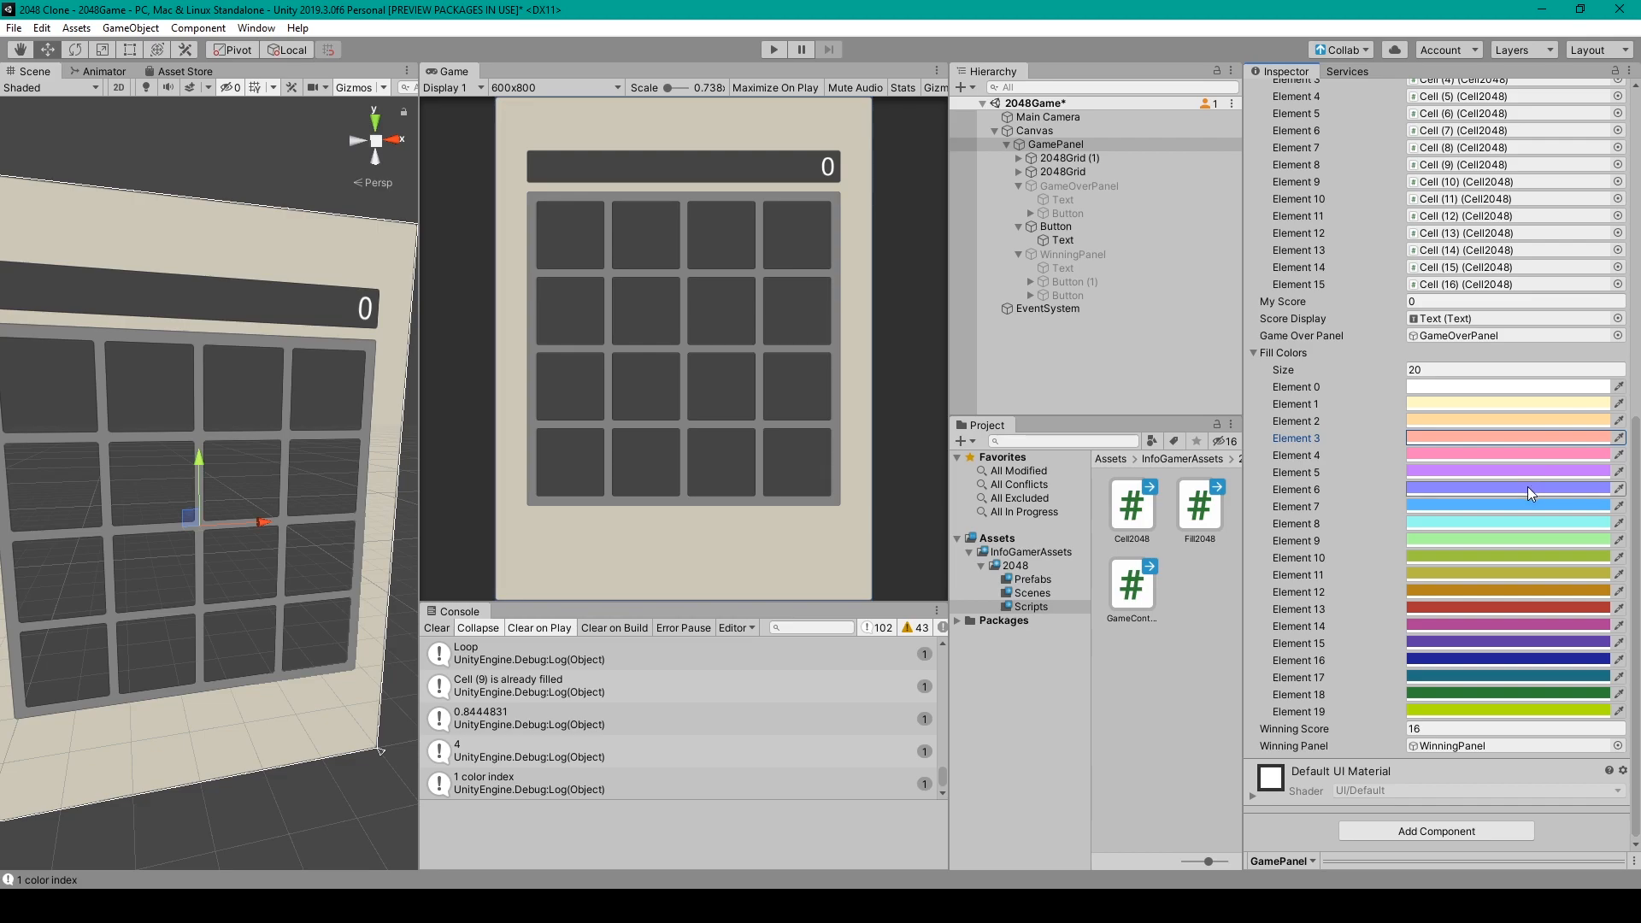
pyautogui.click(1528, 489)
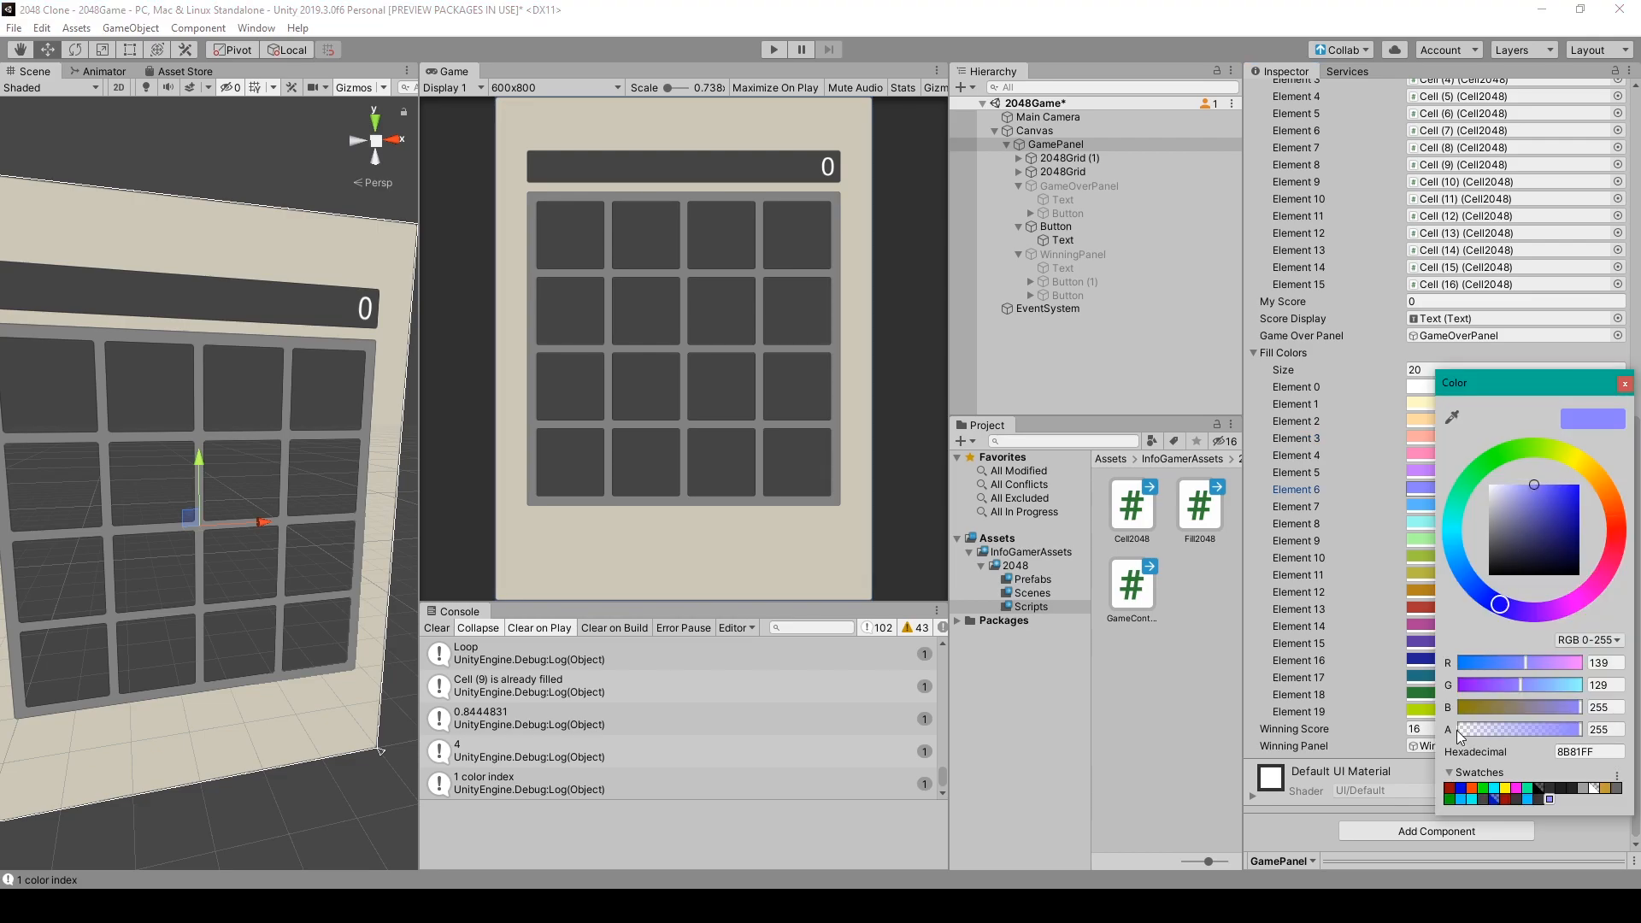